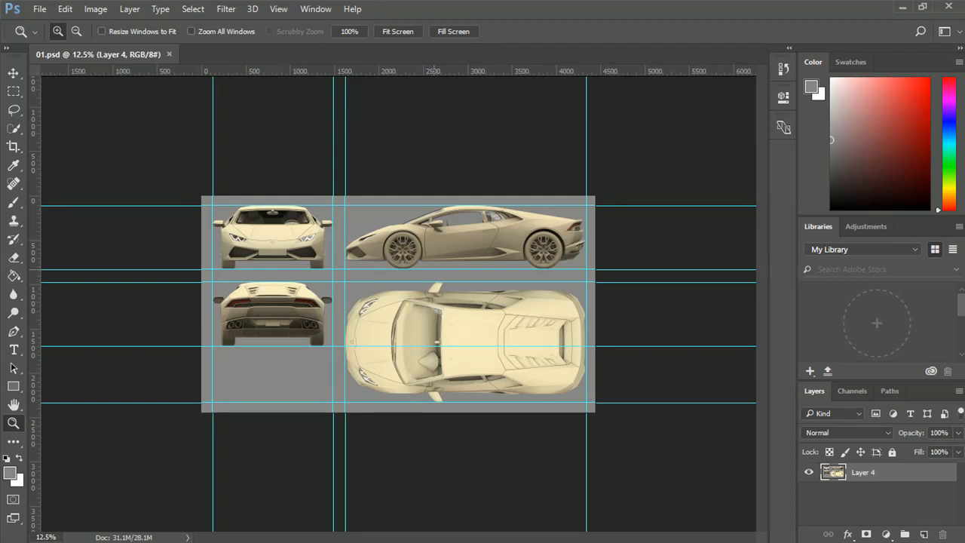
mouse_move(461, 265)
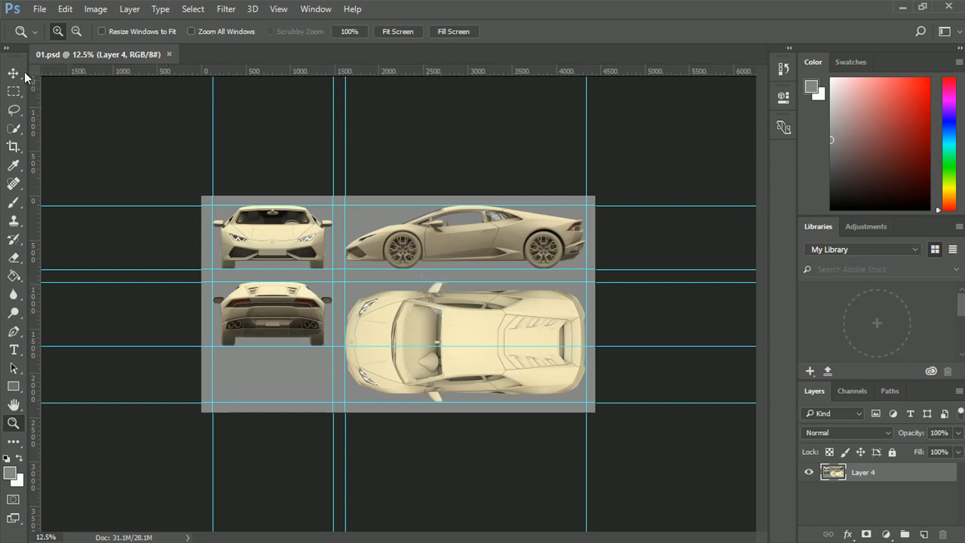
Step: Select the Move tool so Layer 4's transform bounding box appears
left_click(13, 72)
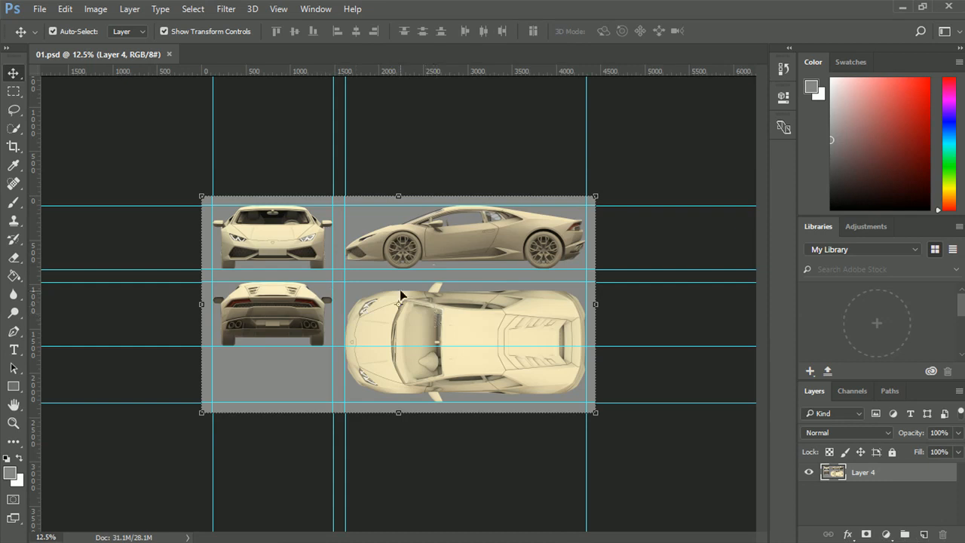
mouse_move(398, 299)
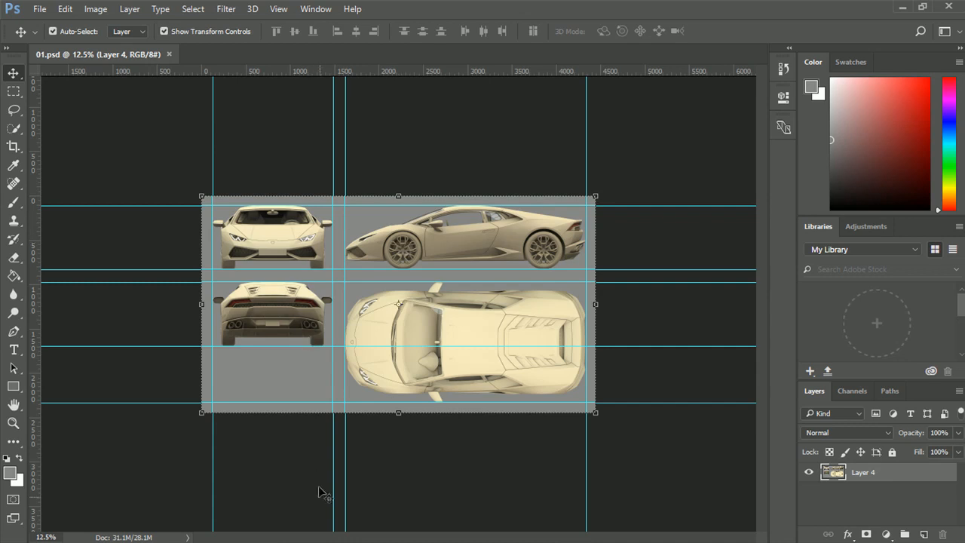
Step: Switch to Chrome and scroll through the Lamborghini Huracan Google Images results
left_click(433, 530)
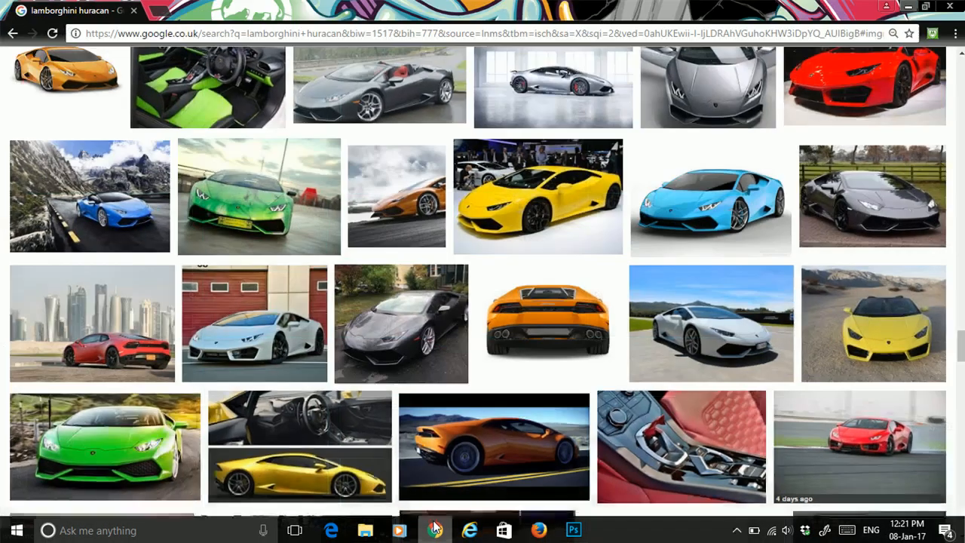
mouse_move(443, 181)
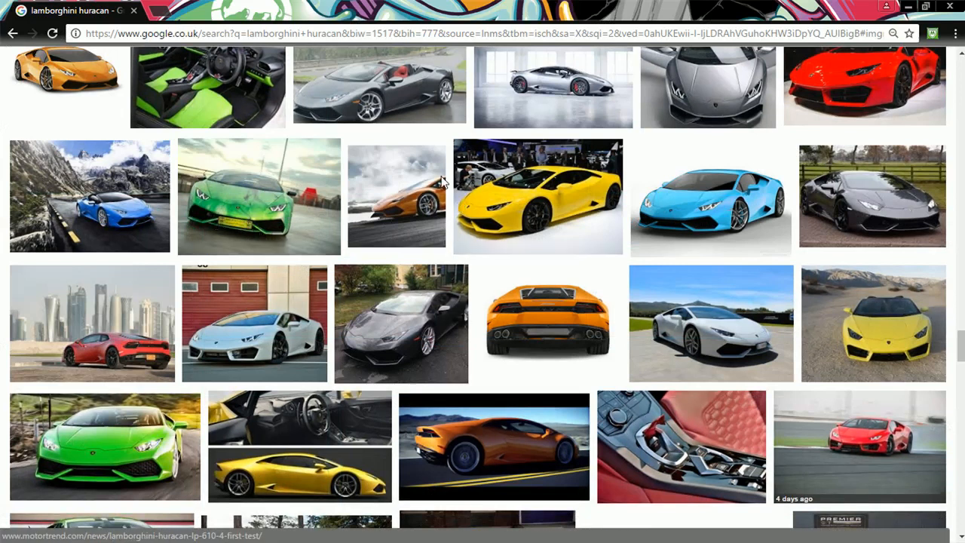
scroll("down", 3)
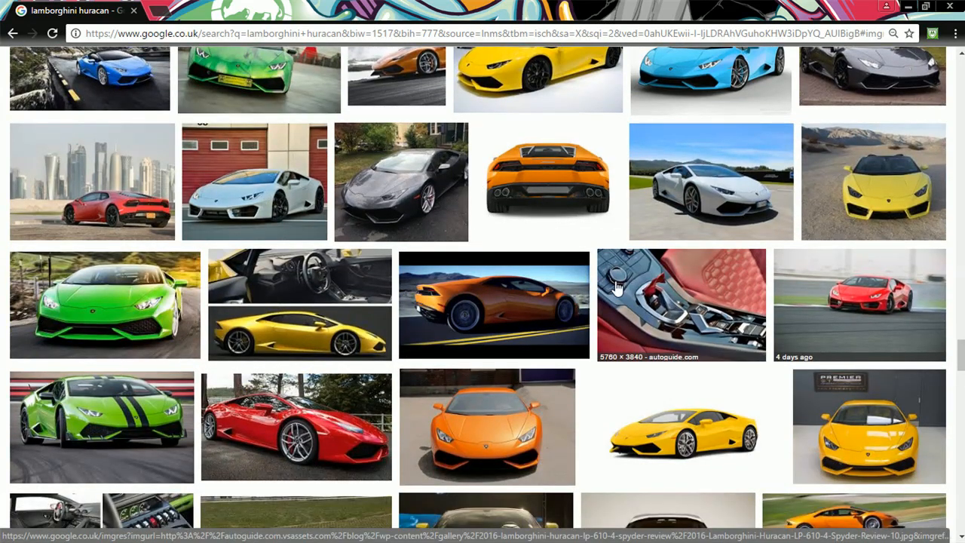
scroll("up", 3)
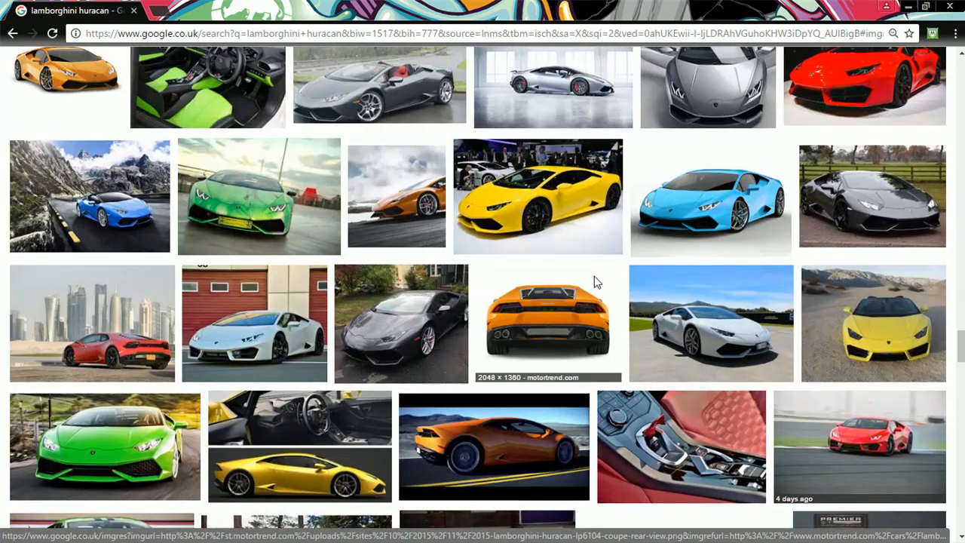
mouse_move(699, 217)
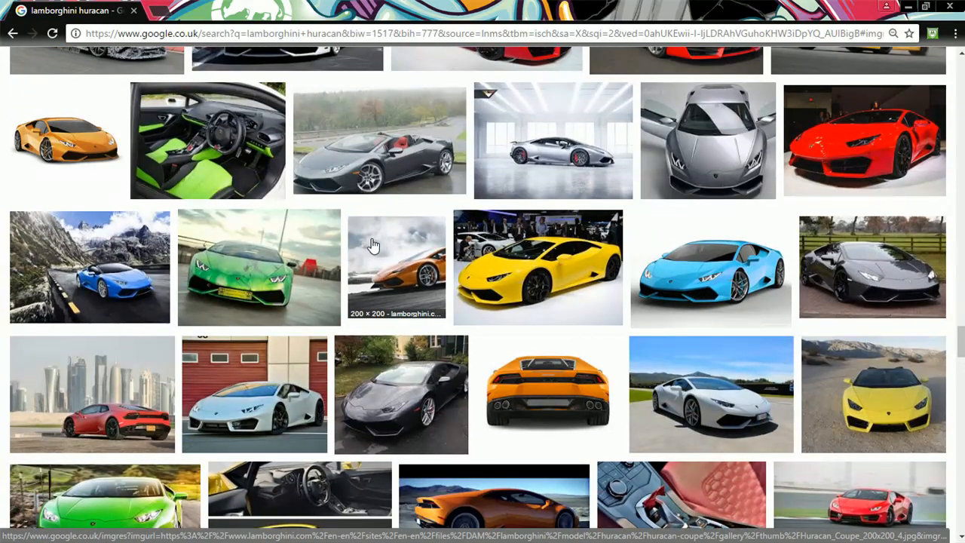
mouse_move(262, 284)
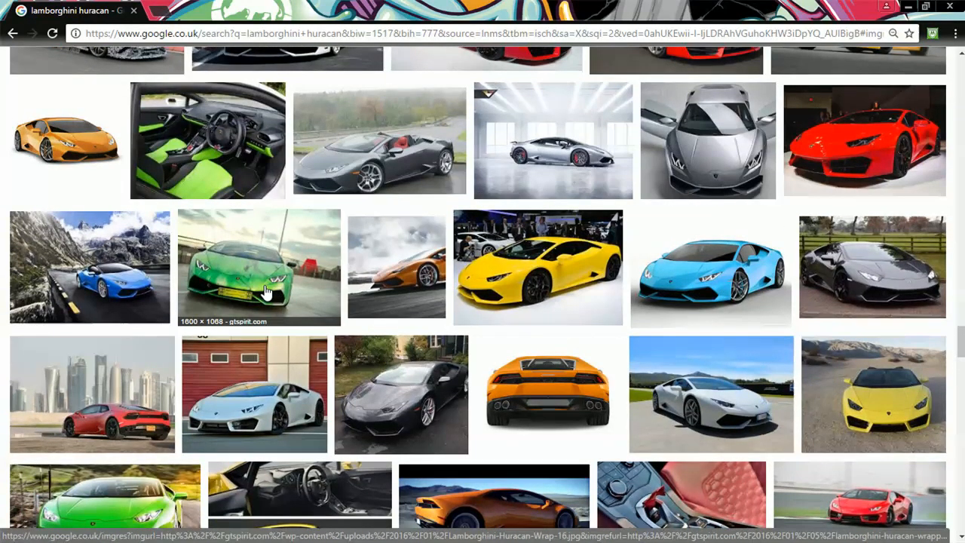
mouse_move(291, 288)
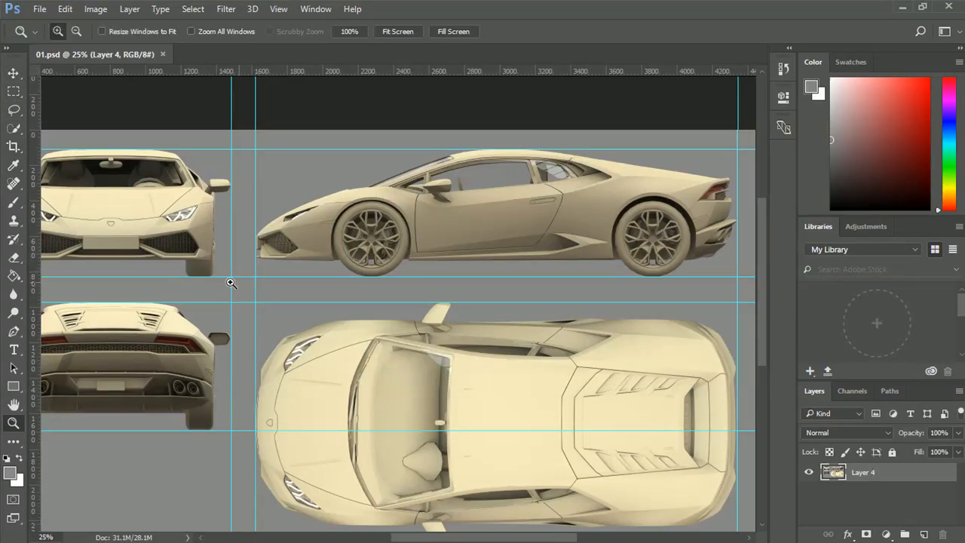
mouse_move(445, 248)
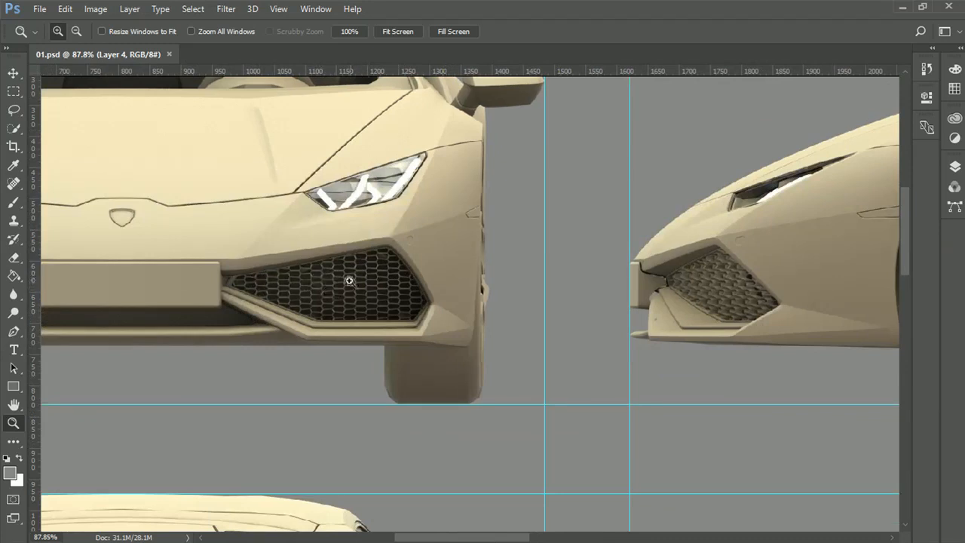
mouse_move(418, 286)
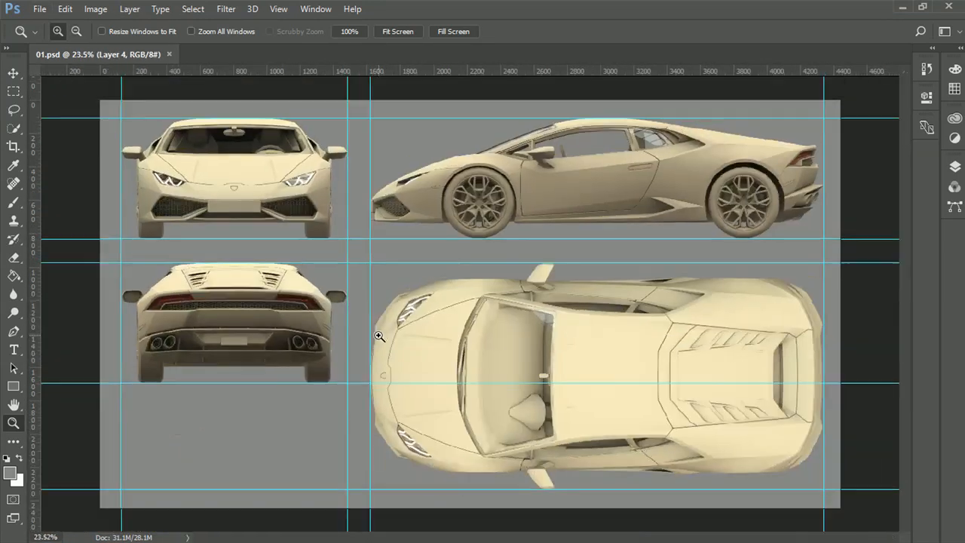
left_click(13, 74)
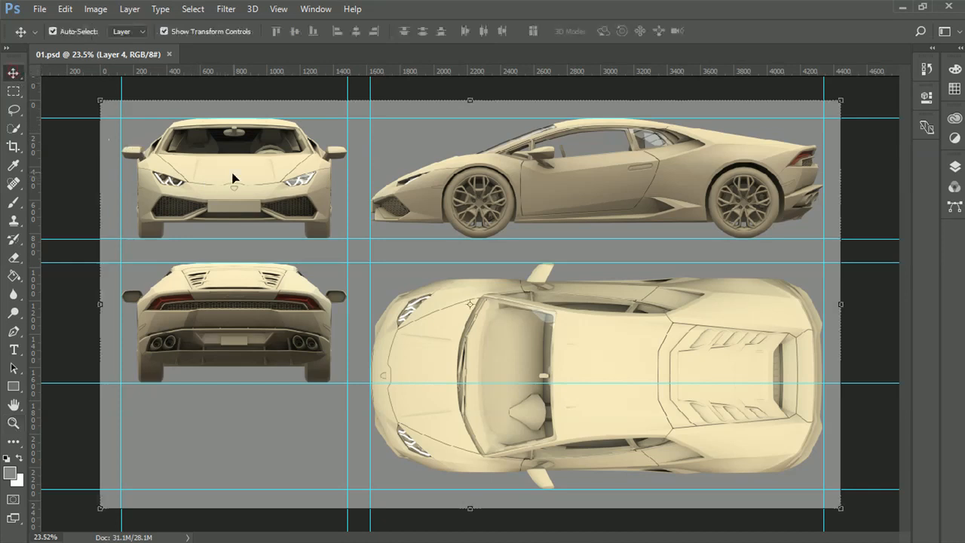
mouse_move(487, 261)
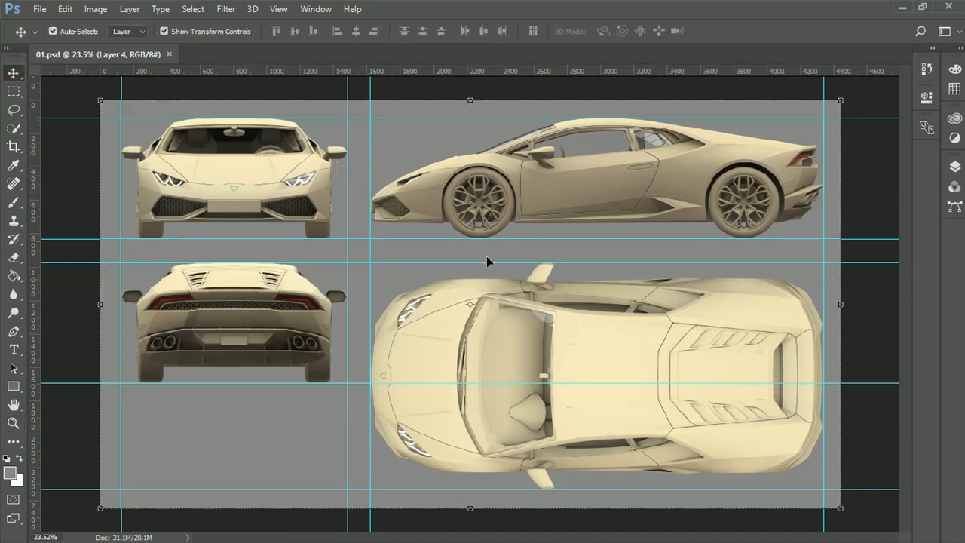
mouse_move(213, 262)
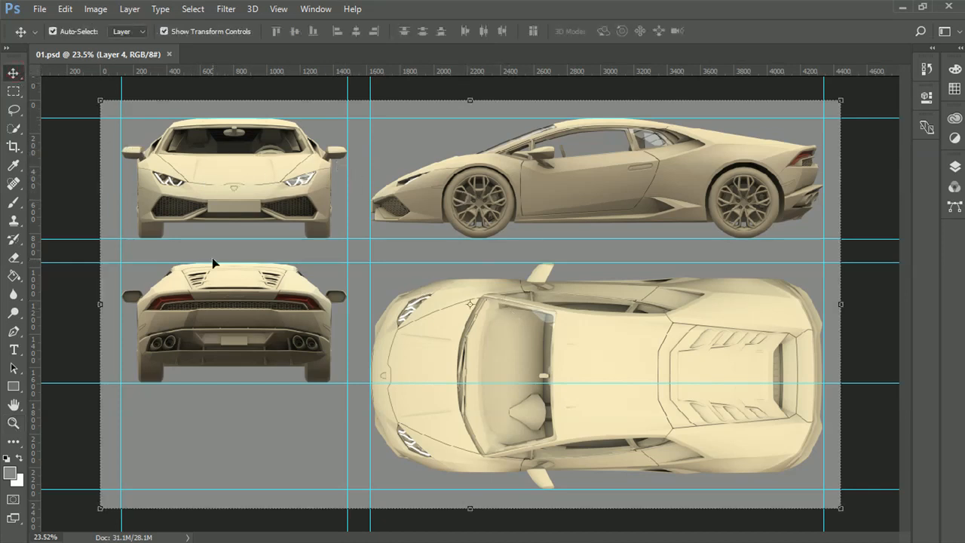
mouse_move(571, 121)
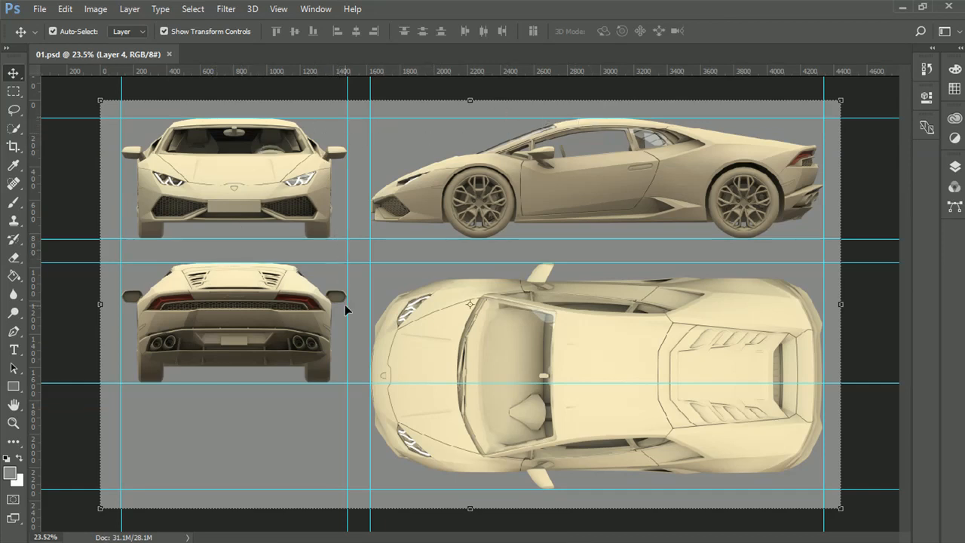
mouse_move(309, 161)
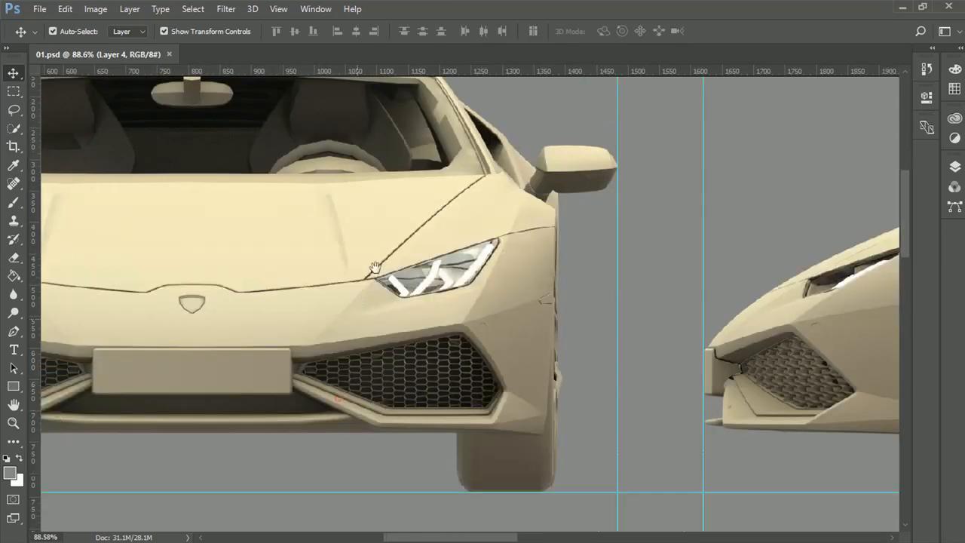
left_click_drag(375, 266, 577, 291)
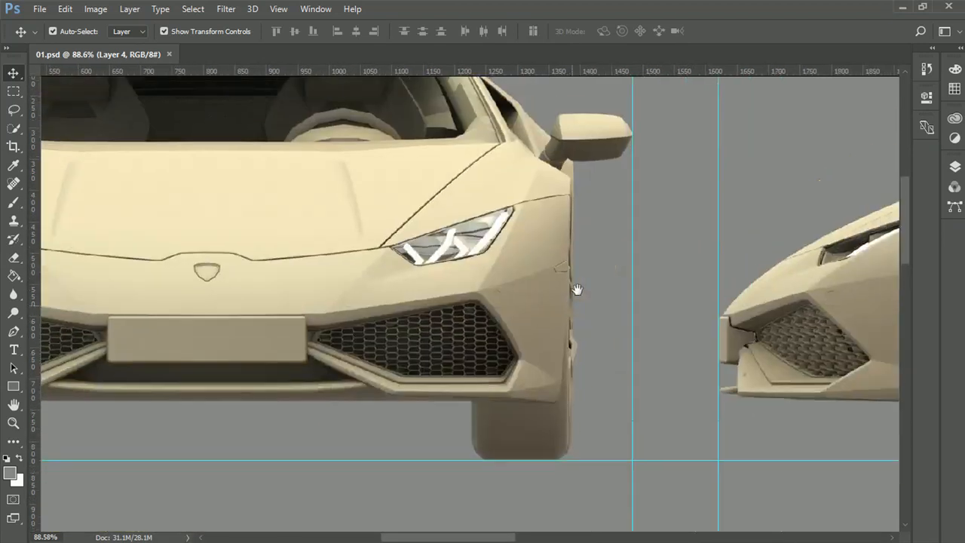
left_click_drag(577, 290, 325, 237)
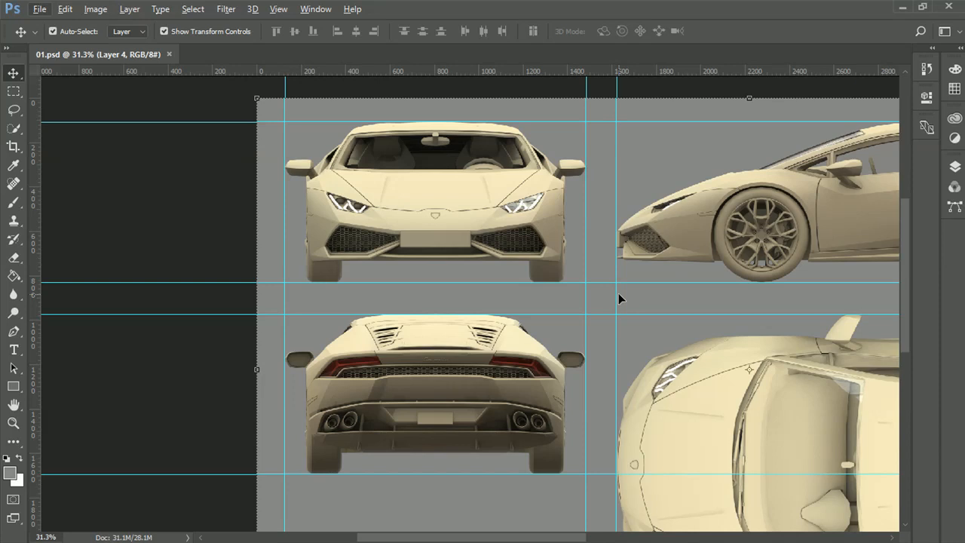
mouse_move(614, 296)
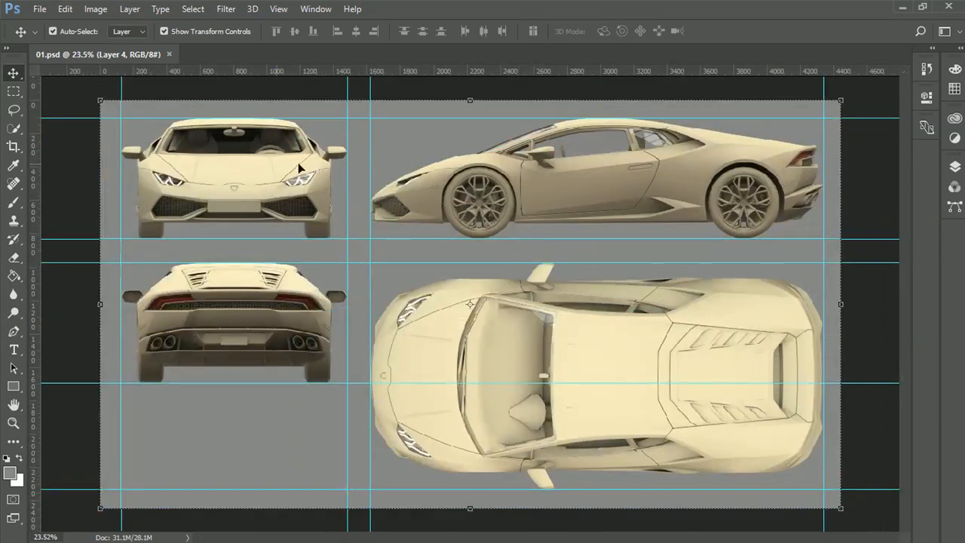
Step: Marquee-select the Huracan top view along the guides on the blueprint
left_click(13, 100)
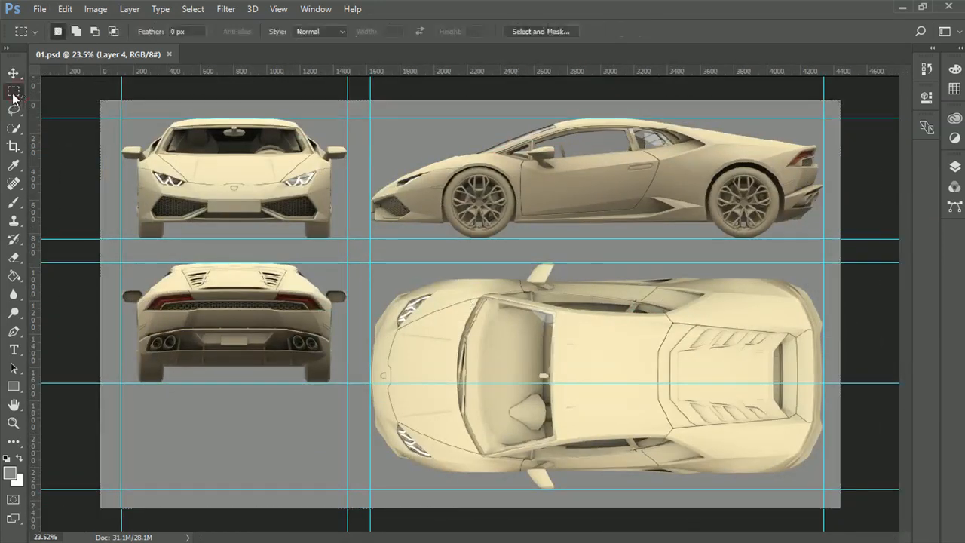
mouse_move(15, 98)
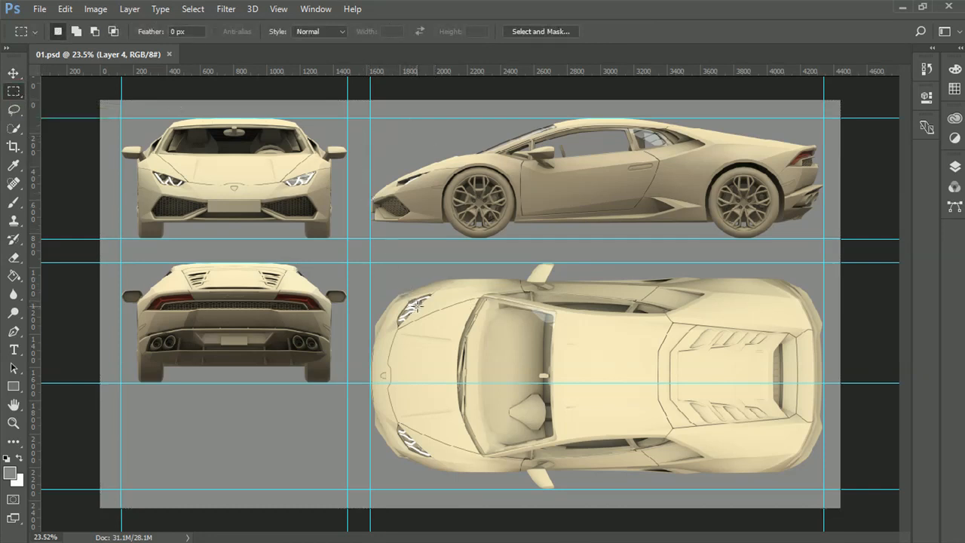
mouse_move(371, 262)
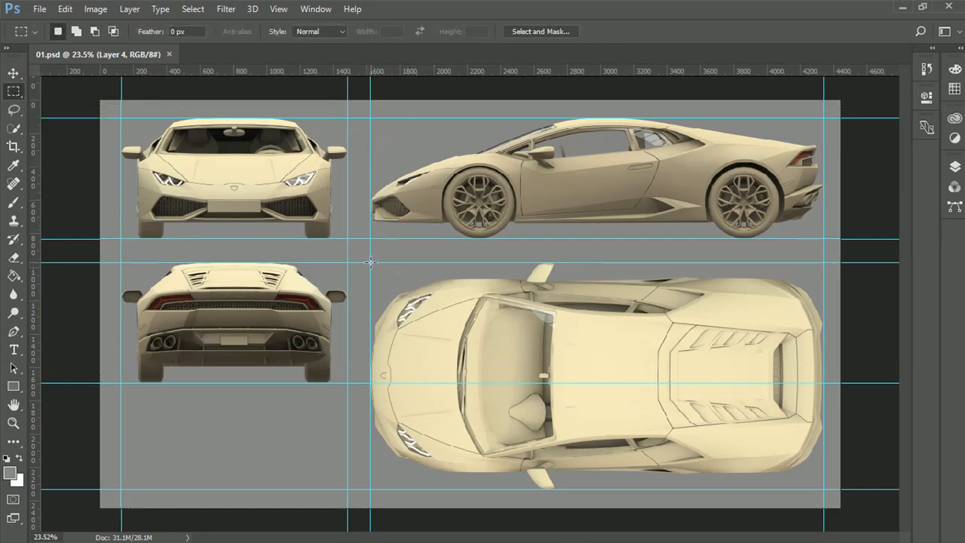
left_click_drag(369, 261, 622, 403)
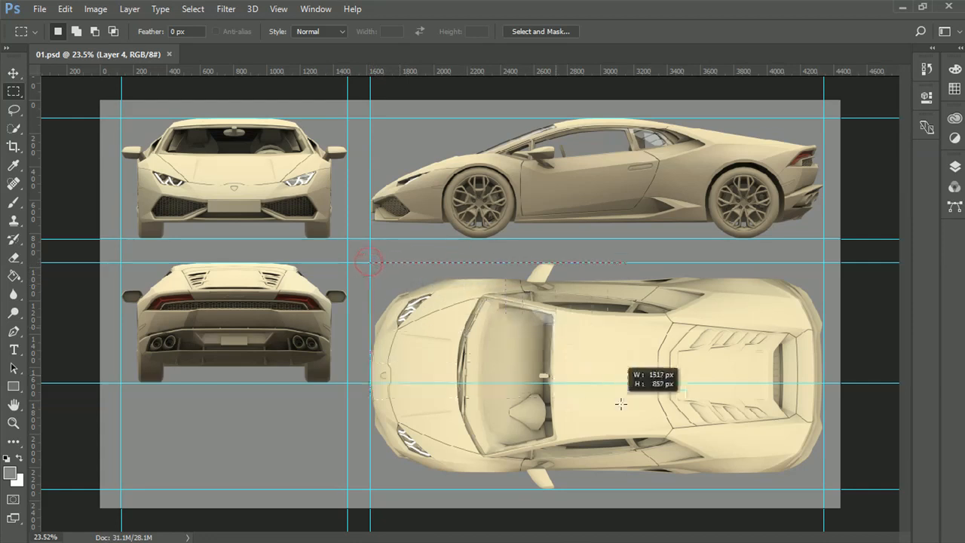
left_click_drag(369, 260, 822, 494)
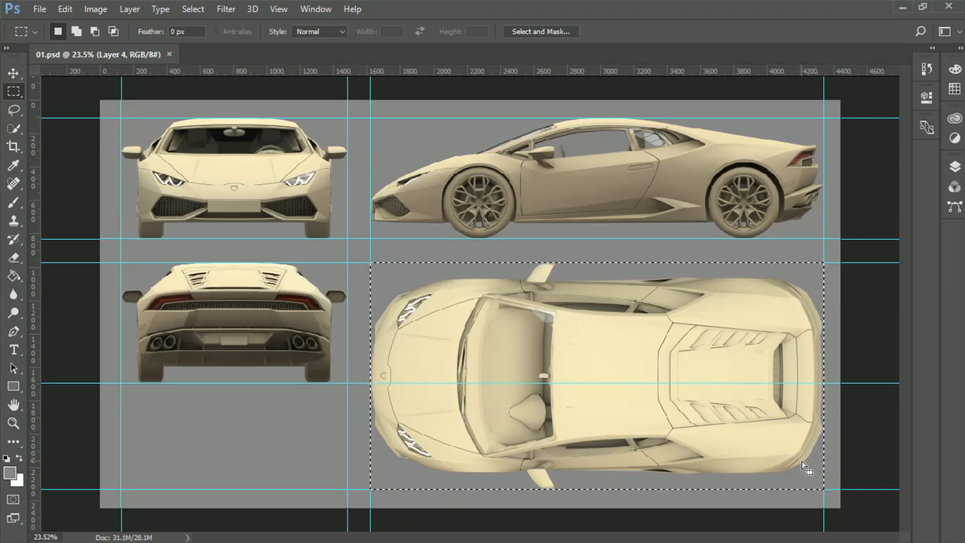
mouse_move(802, 470)
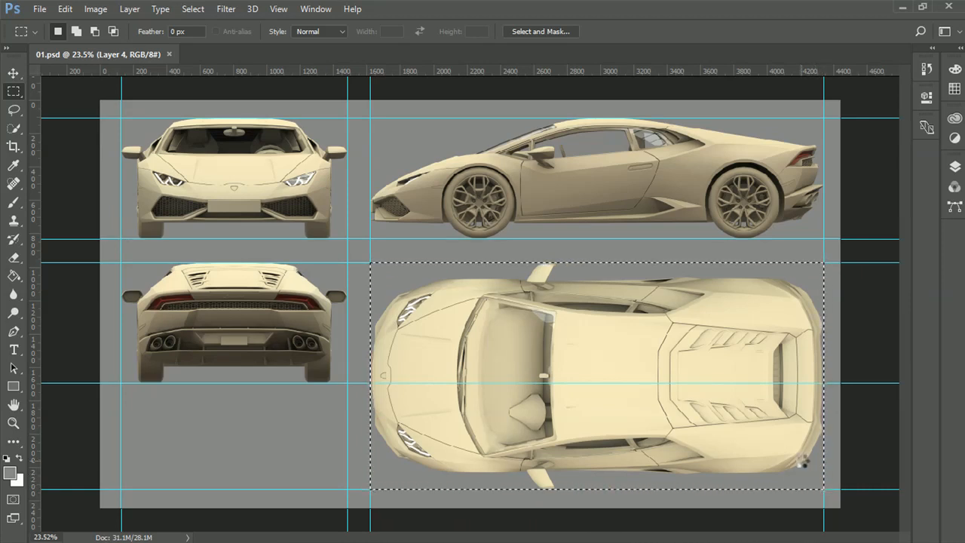
left_click(42, 9)
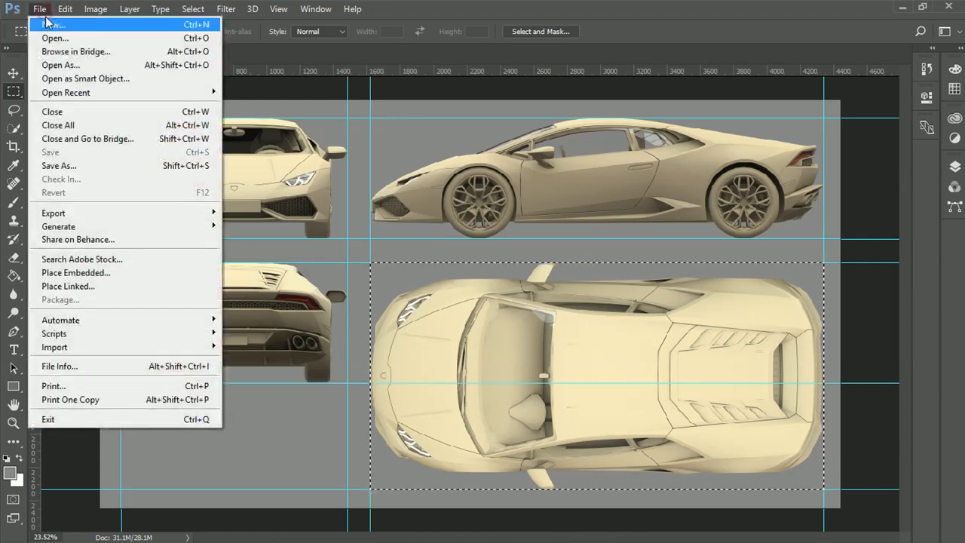
Step: Create a new square document, 3000 px wide and 3000 px high
left_click(42, 14)
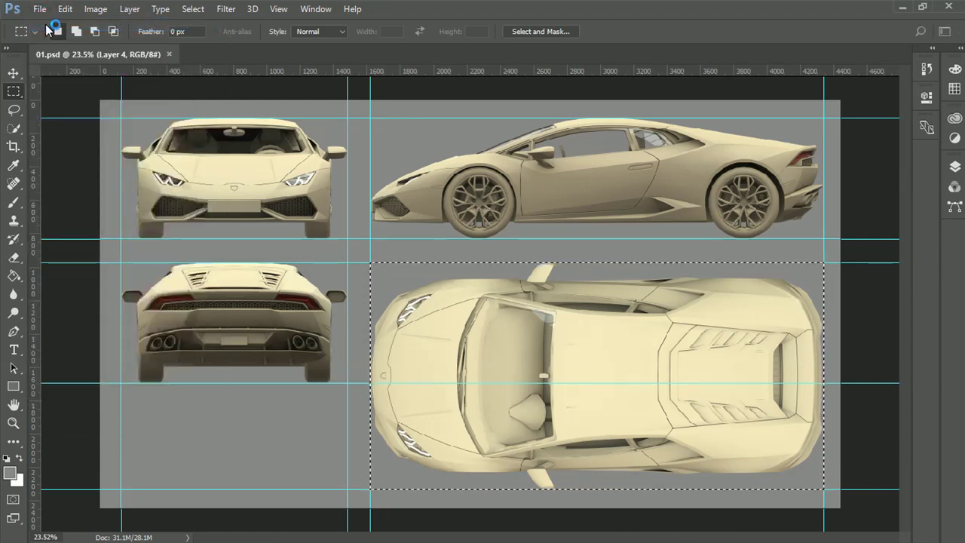
left_click(40, 8)
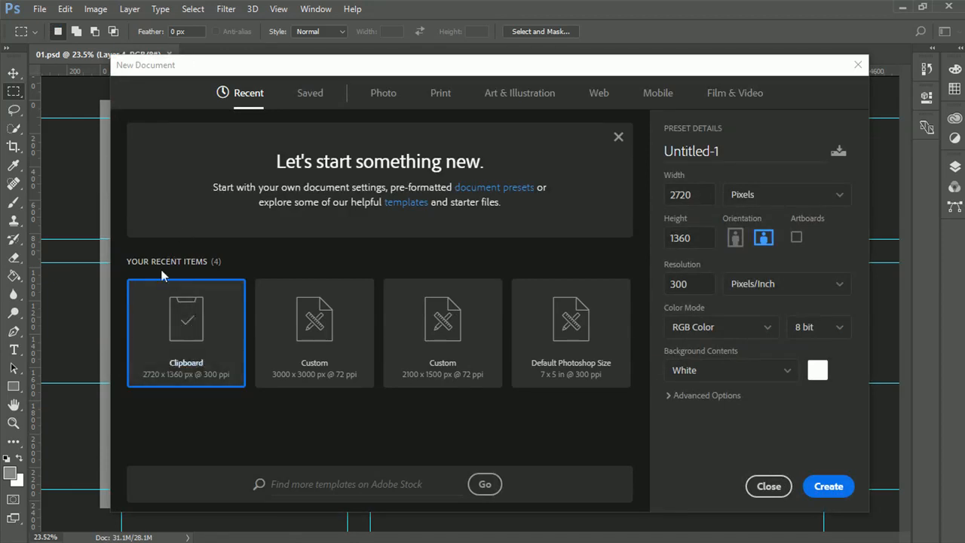
mouse_move(567, 262)
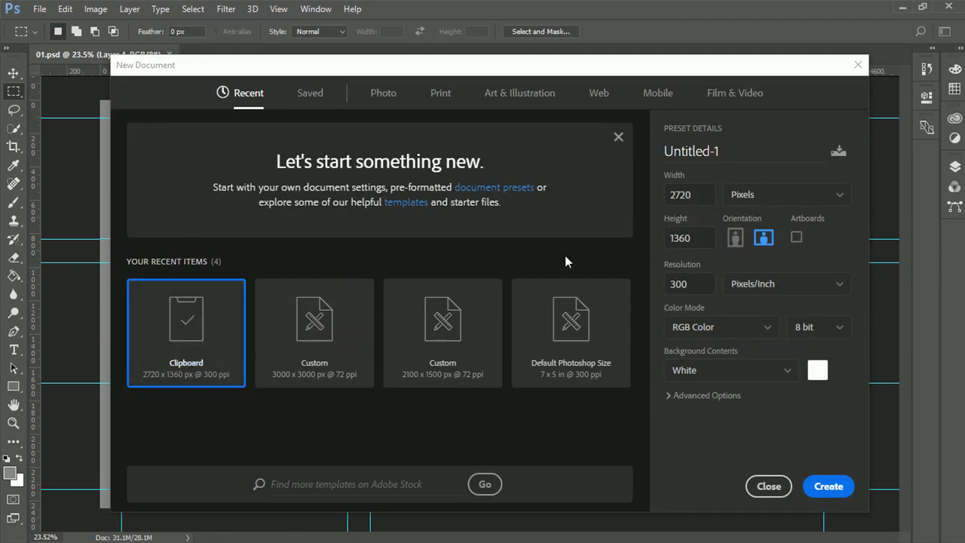
left_click(690, 195)
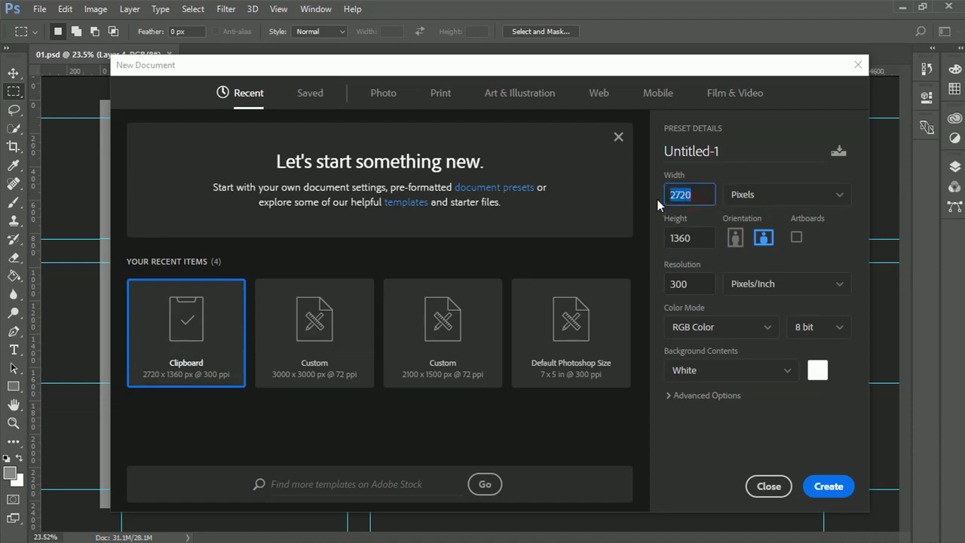
type("3000")
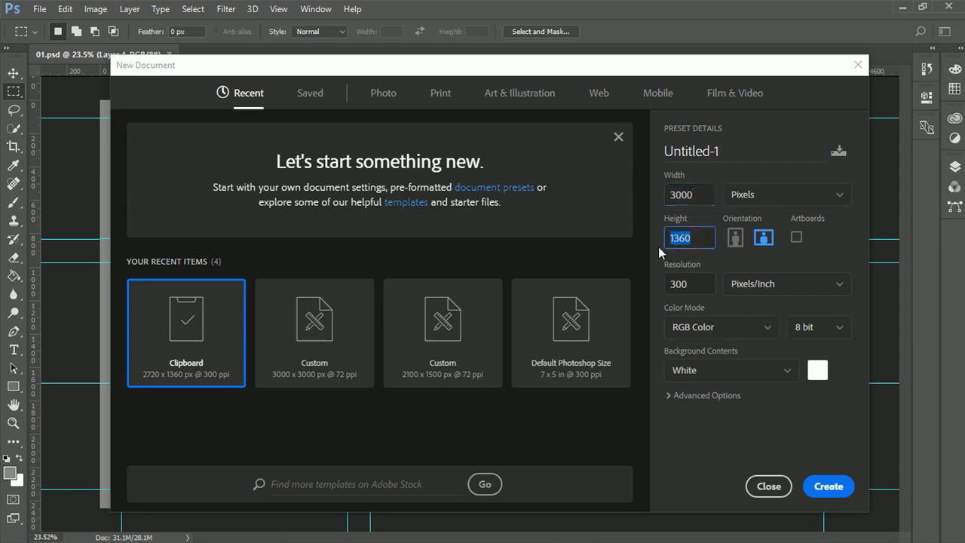
type("3000")
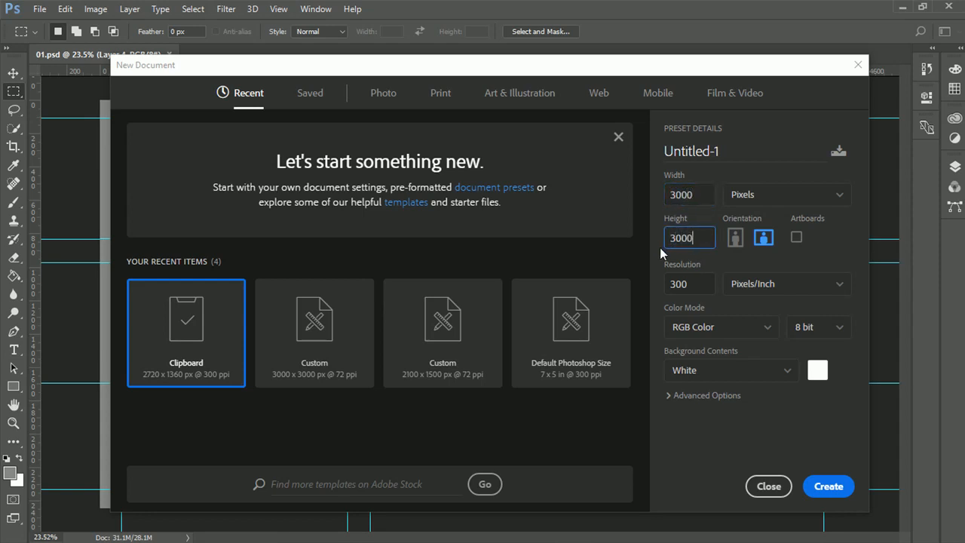
left_click(828, 485)
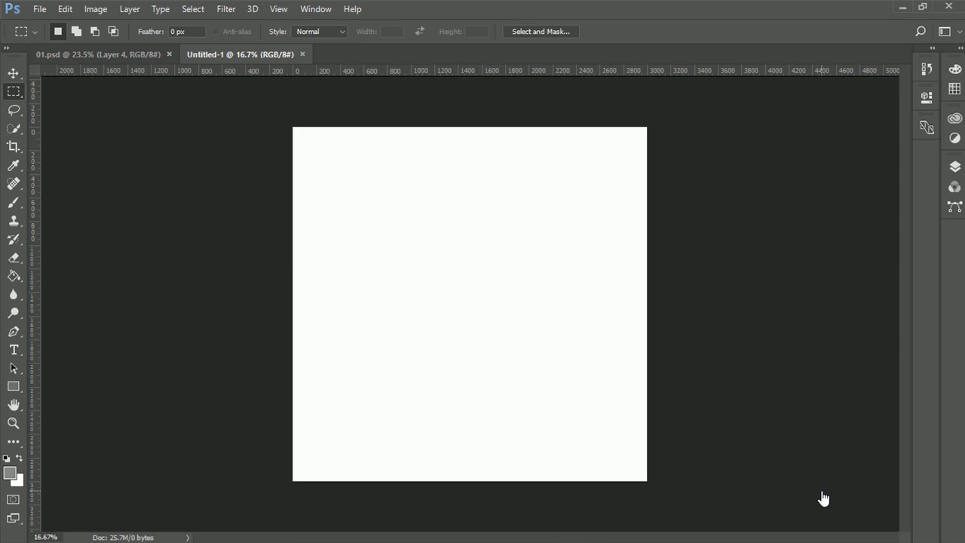
mouse_move(218, 245)
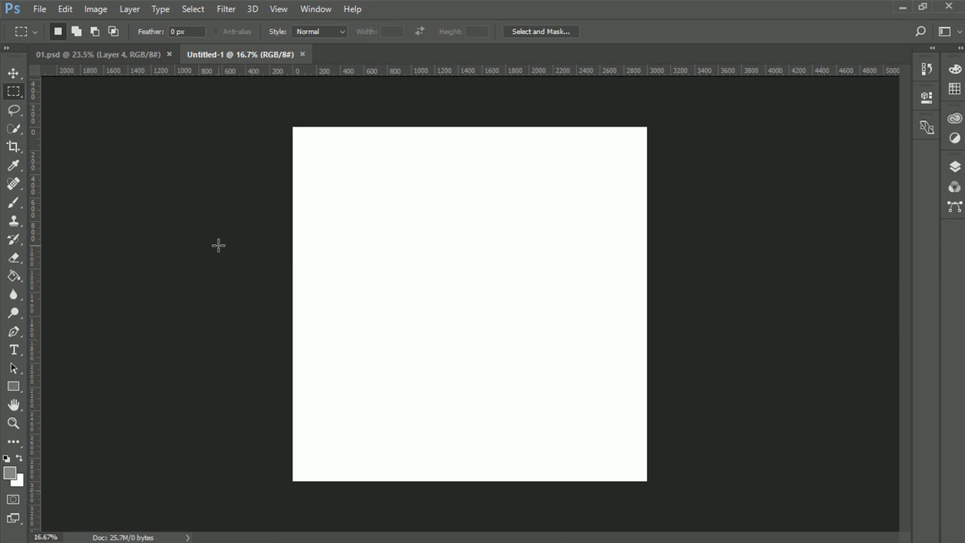
Step: Paste the top view as a layer on Untitled-1, then return to 01.psd
left_click(91, 53)
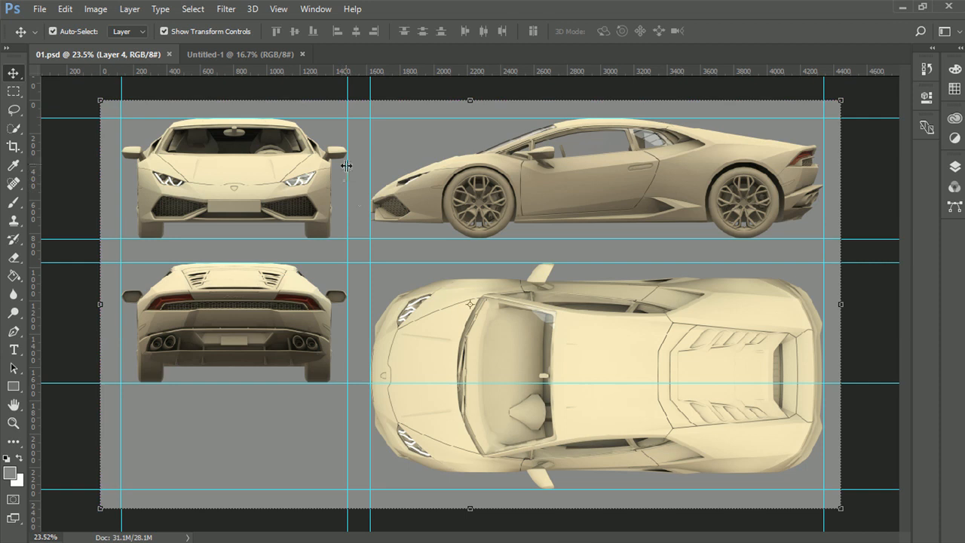
mouse_move(241, 54)
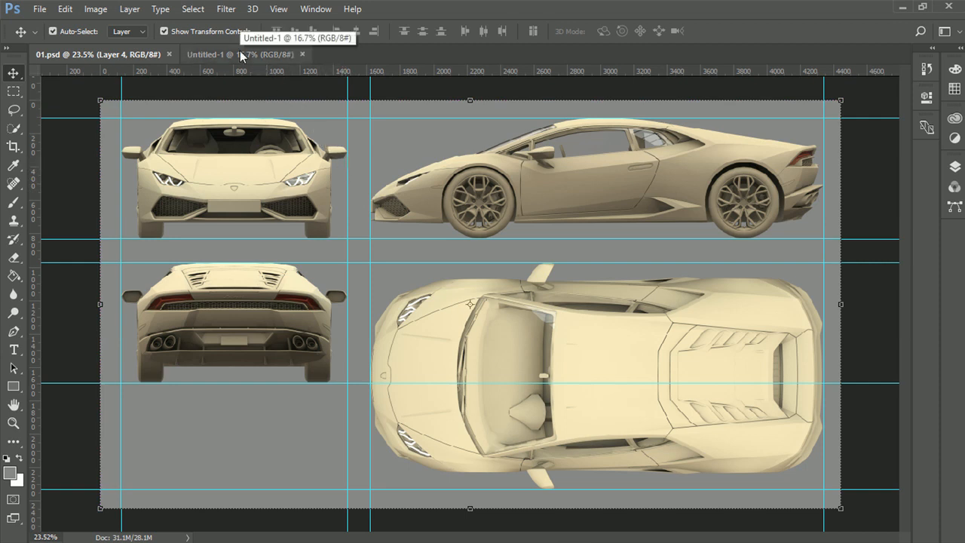
left_click(226, 54)
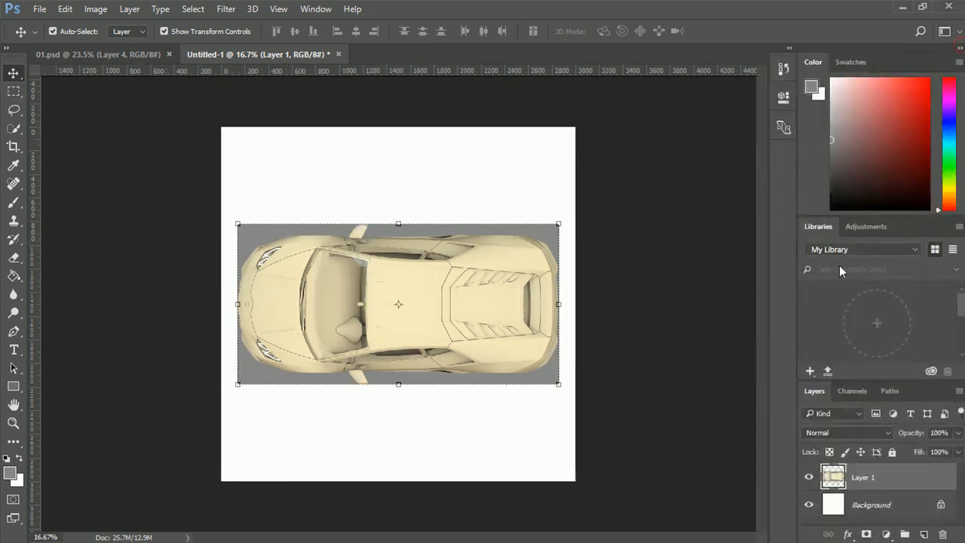
left_click(870, 504)
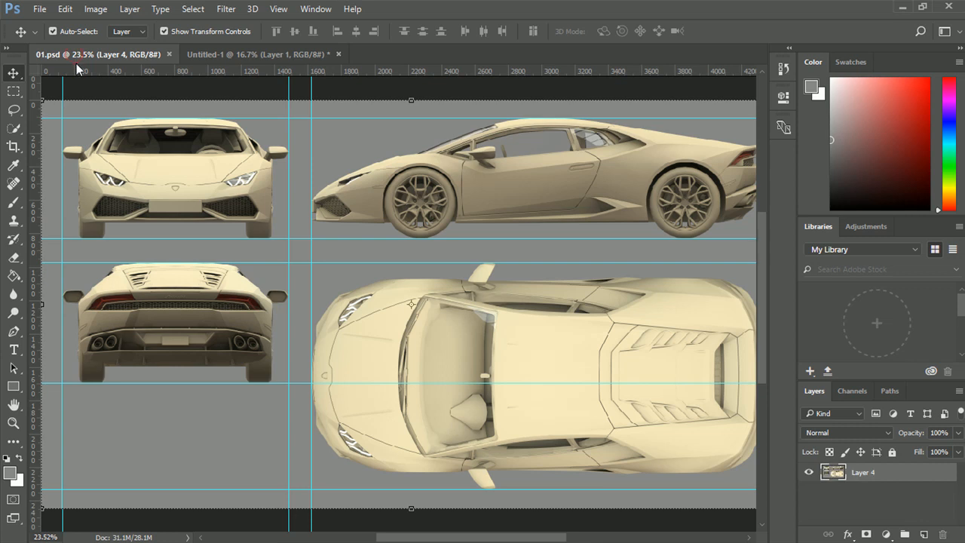
Step: Copy the side view onto Untitled-1 as a second layer and return to 01.psd
left_click(10, 90)
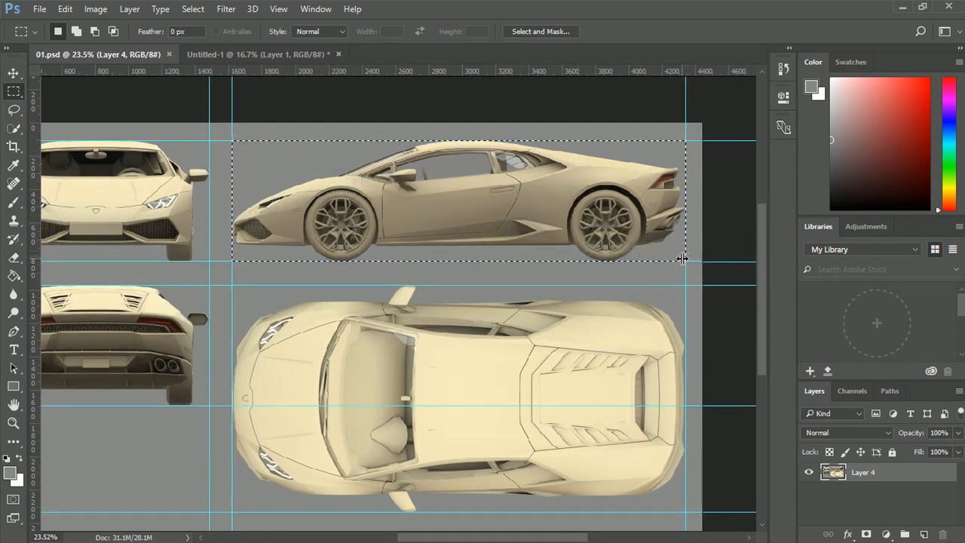
left_click(267, 54)
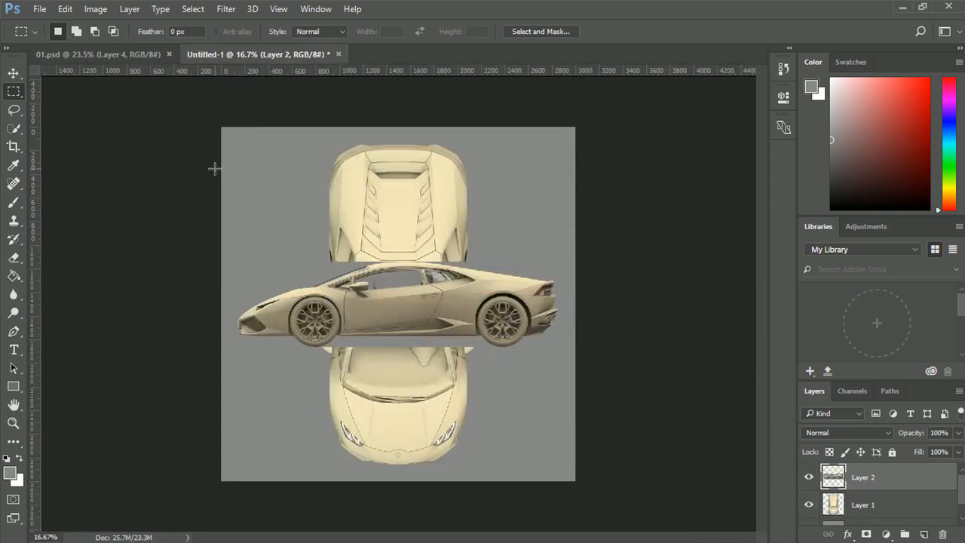
left_click(12, 75)
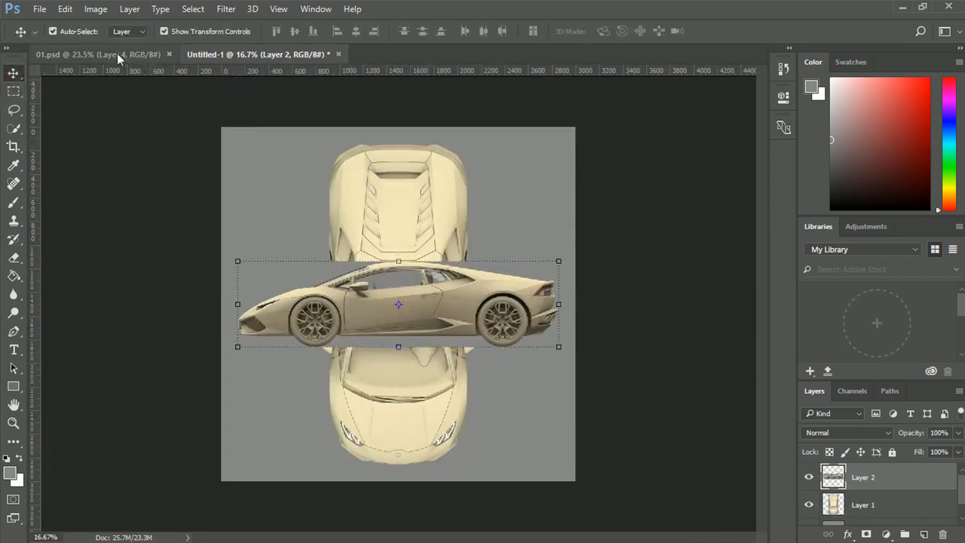
left_click(98, 54)
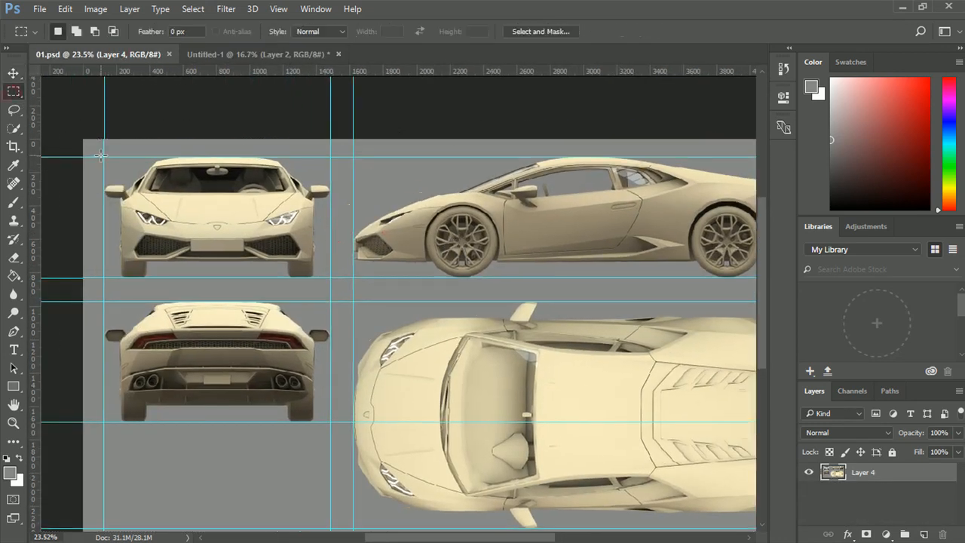
Step: Select the front view and bring it onto Untitled-1, then return to 01.psd
left_click_drag(102, 156, 330, 274)
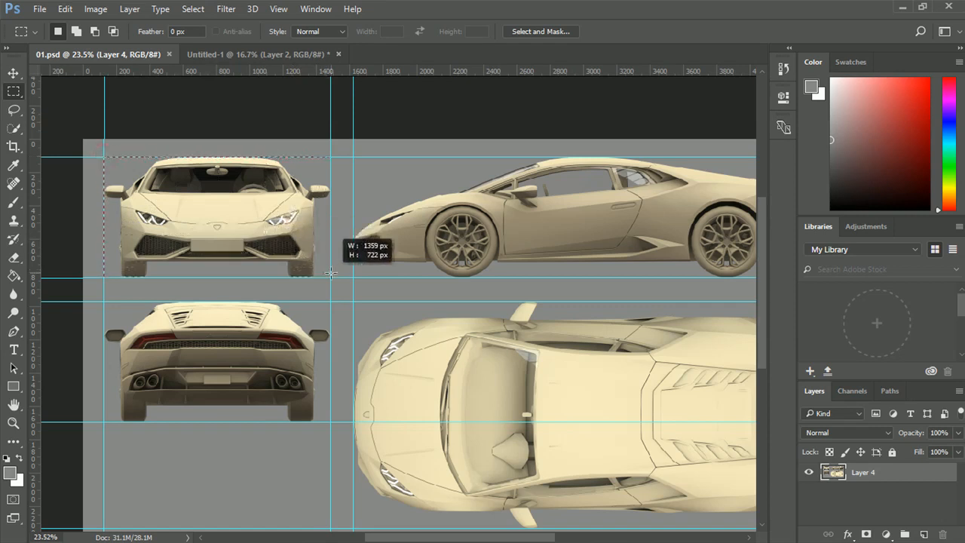
left_click(256, 53)
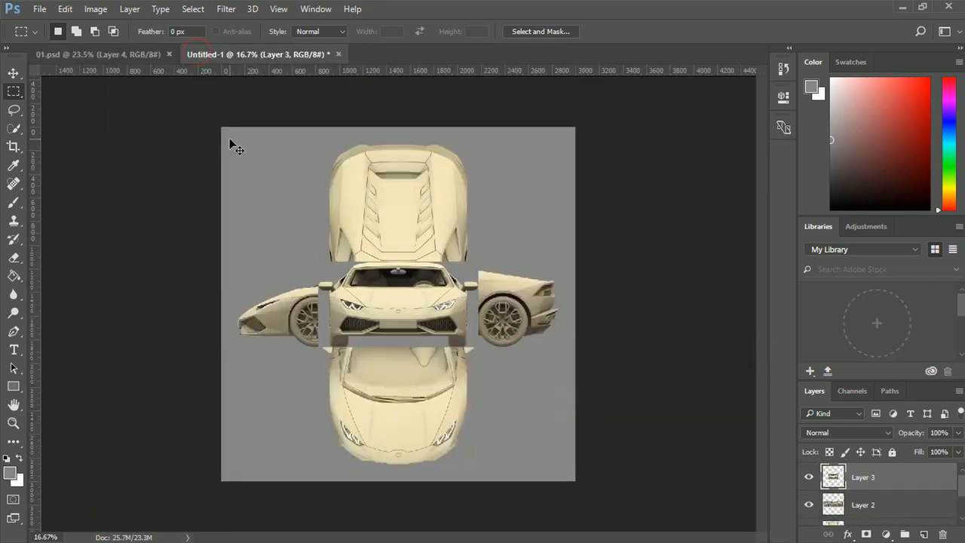
left_click(10, 74)
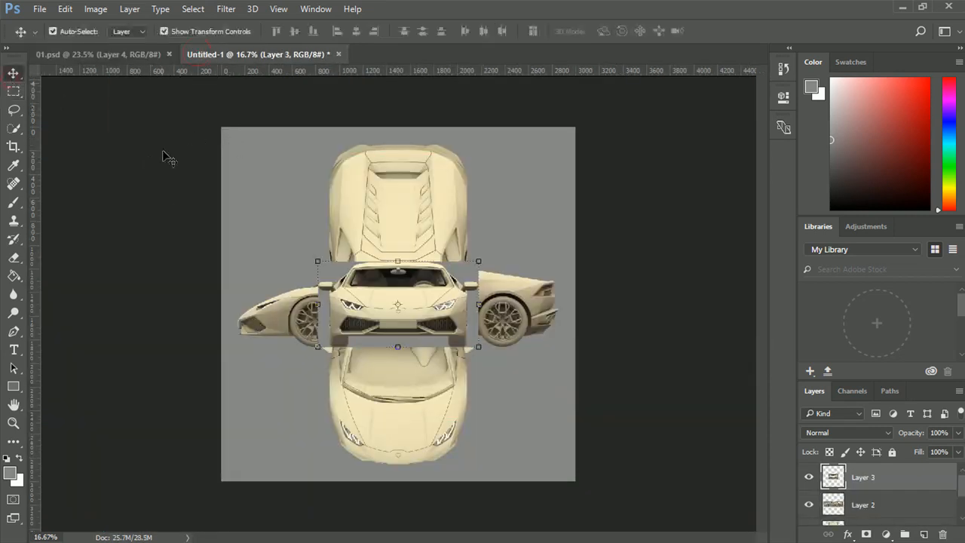
left_click(72, 55)
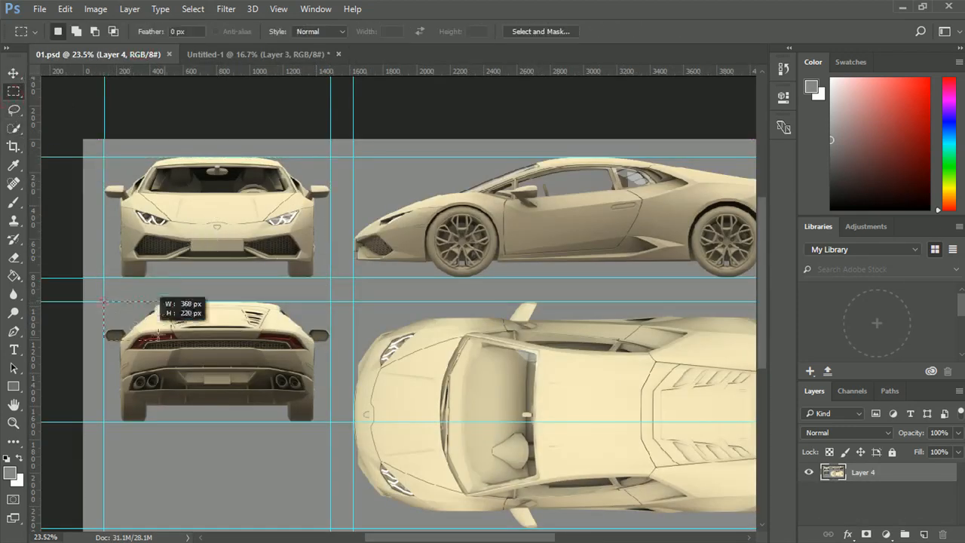
Step: Select the rear view, bring it onto the square canvas and hide its layer
left_click_drag(102, 302, 330, 419)
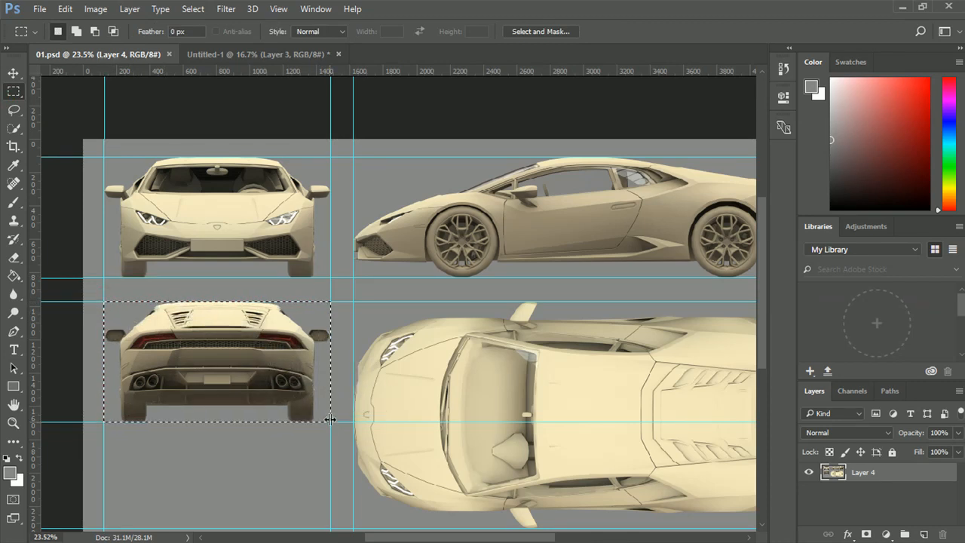
left_click(267, 54)
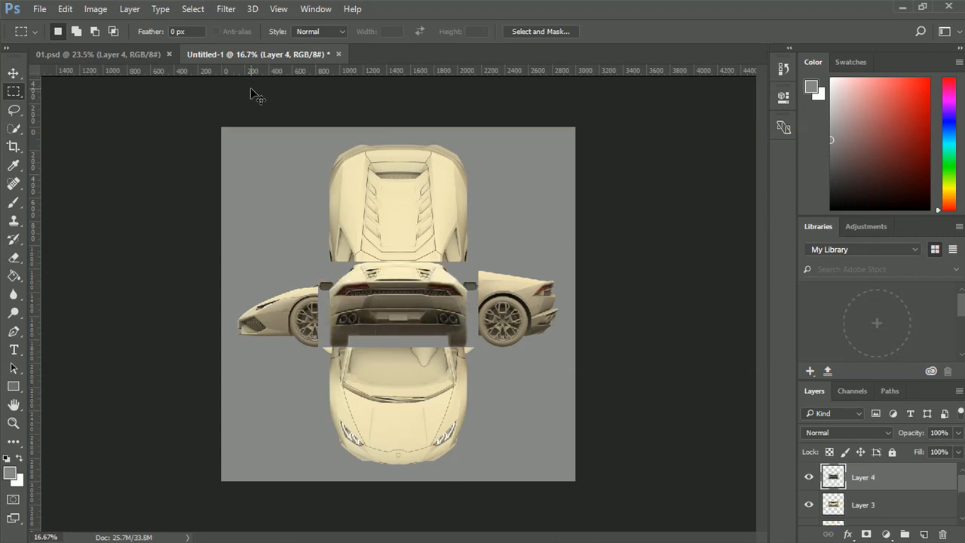
mouse_move(882, 308)
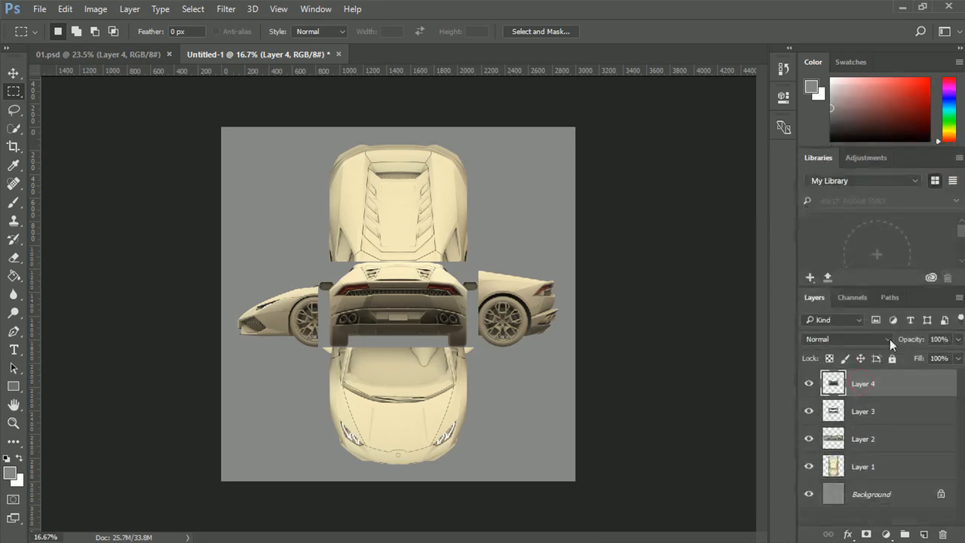
left_click(8, 75)
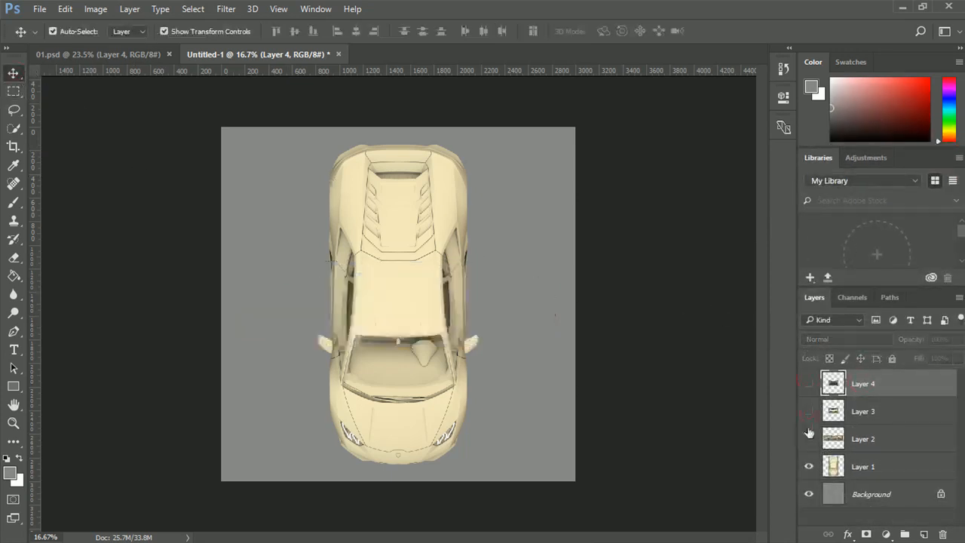
Step: Hide Layers 2–4 and save the top view as top.jpg at JPEG quality 12
left_click(61, 8)
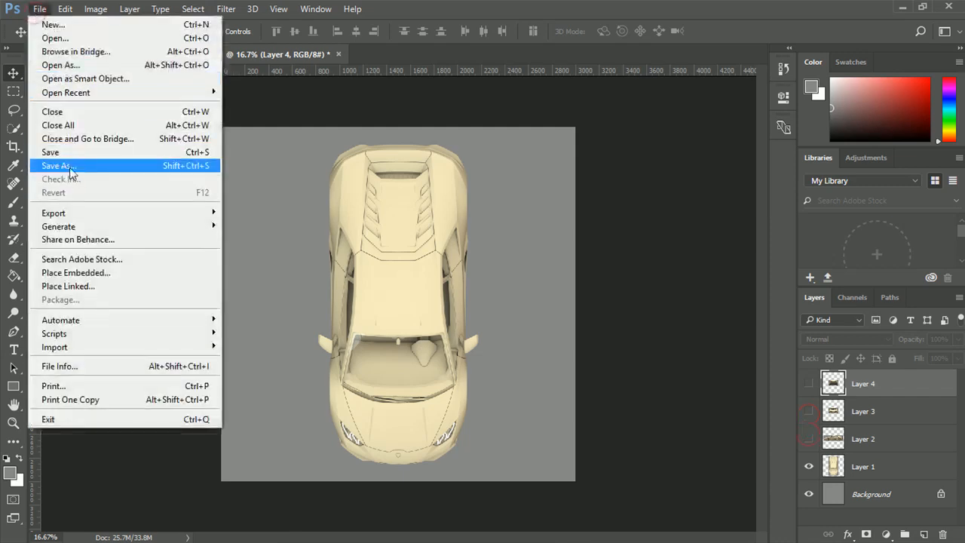
left_click(56, 166)
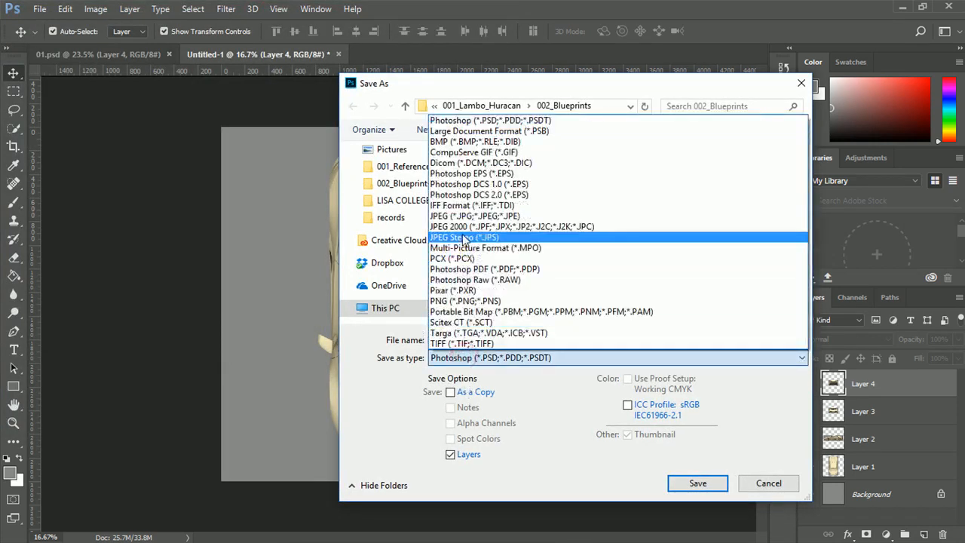
left_click(463, 216)
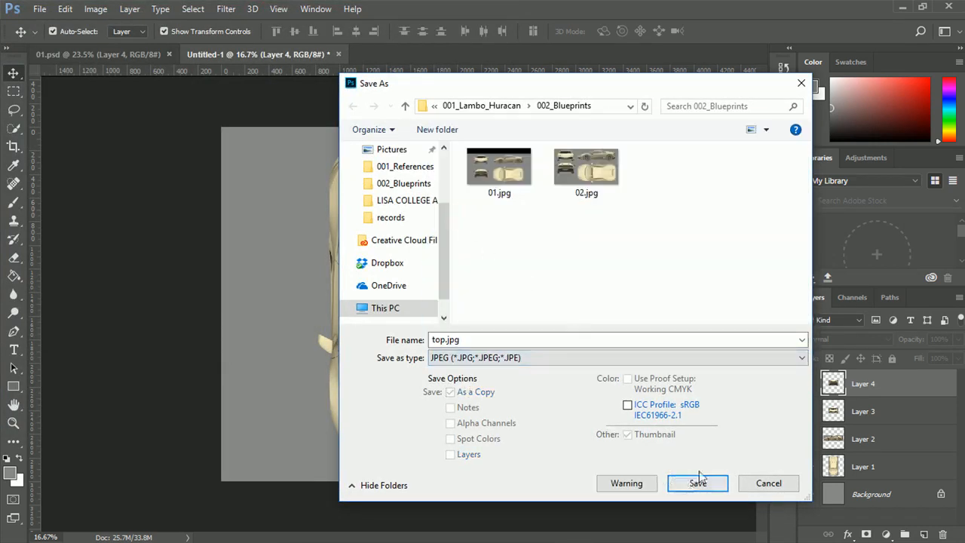
left_click(698, 482)
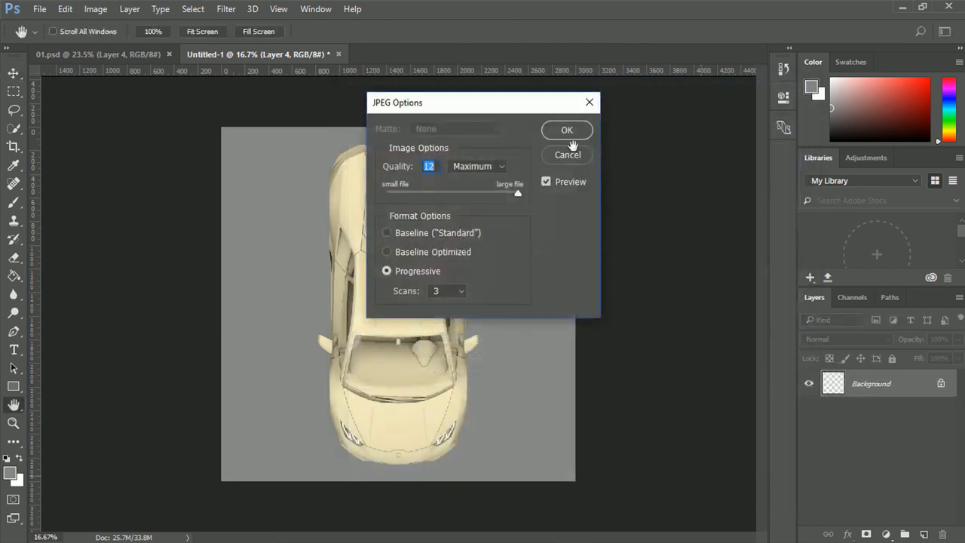
left_click(567, 130)
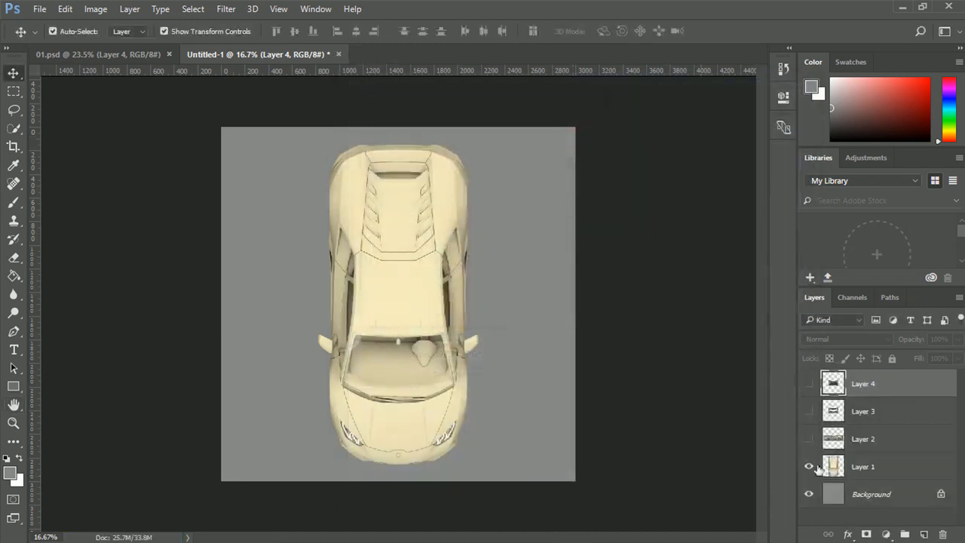
Step: Show only Layer 2 and save the side view as a maximum-quality JPEG
left_click(43, 8)
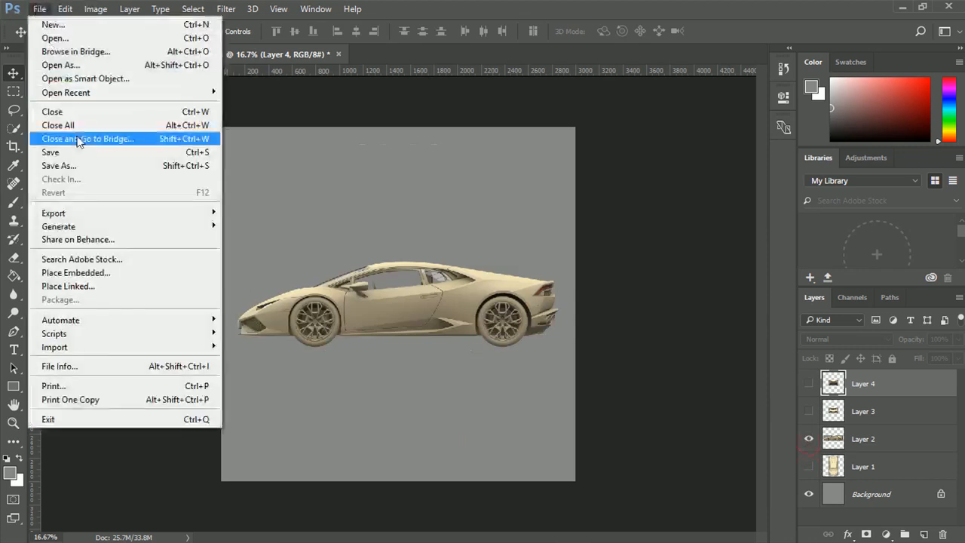
left_click(58, 165)
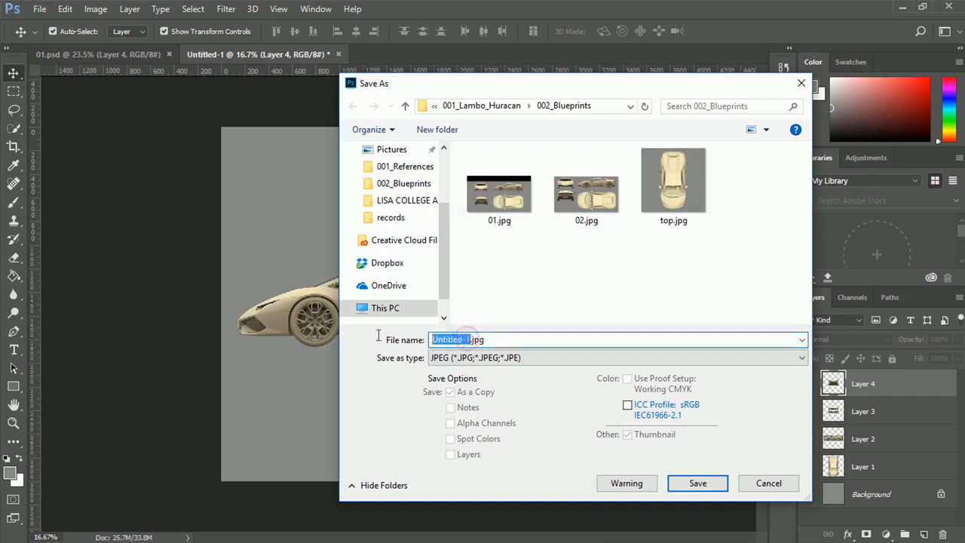
mouse_move(373, 339)
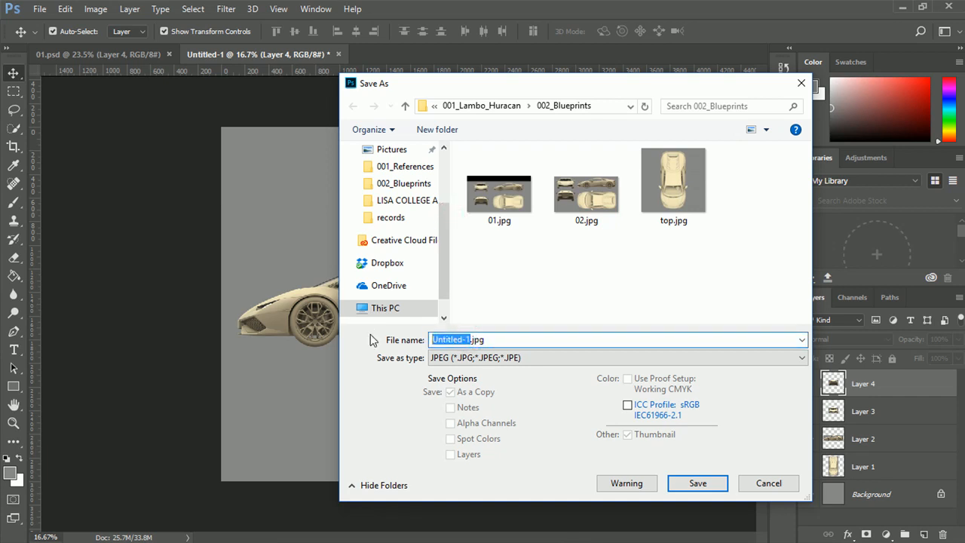
left_click(697, 482)
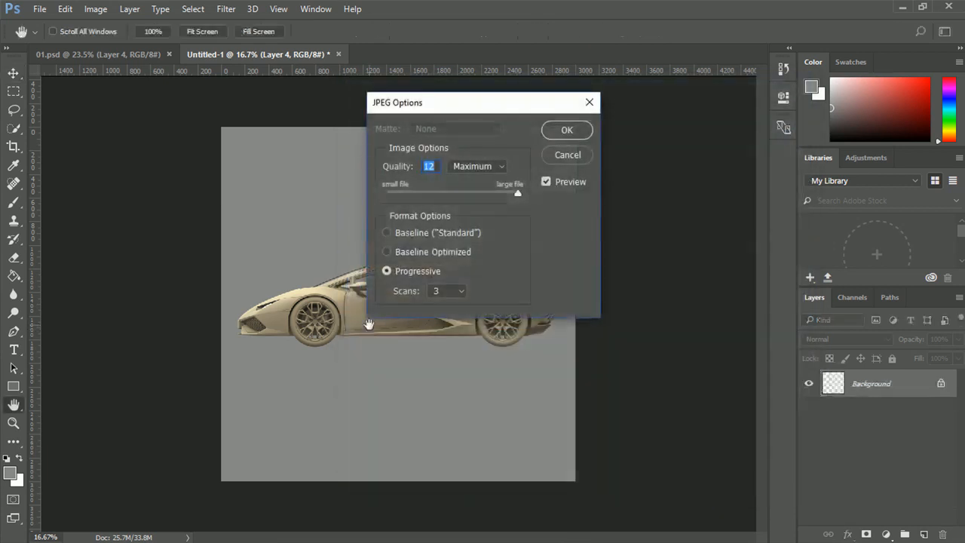
left_click(566, 130)
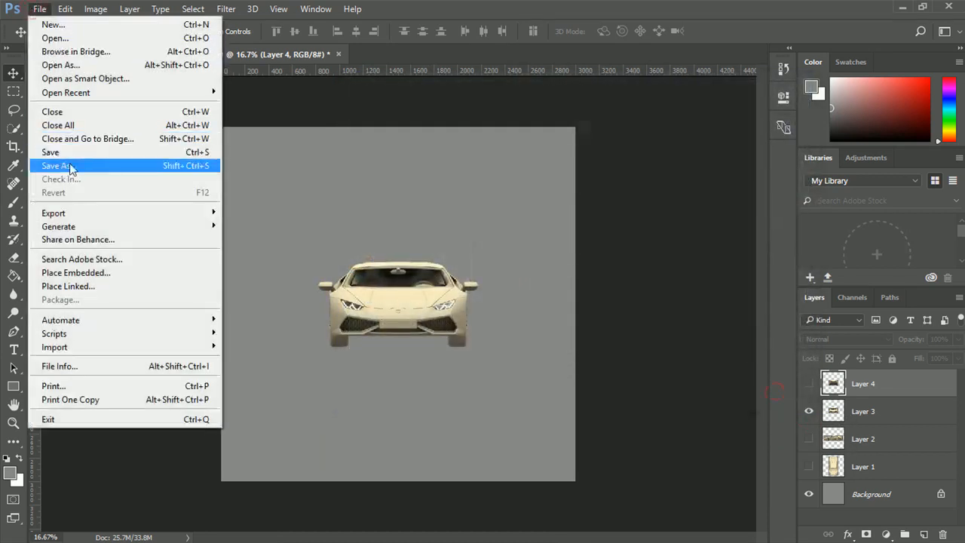
Step: Save the front view as front.jpg in the blueprints folder
left_click(57, 165)
type("front.jpg")
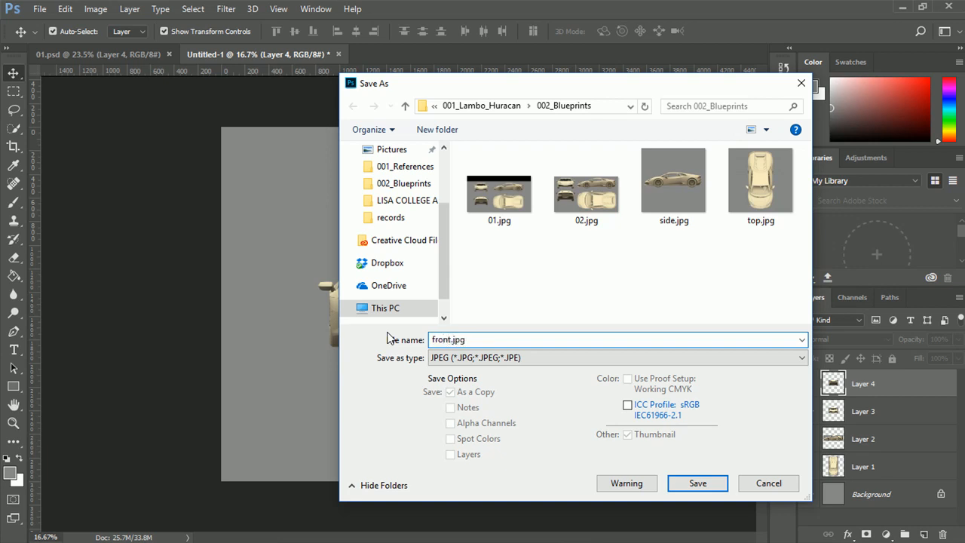
left_click(698, 483)
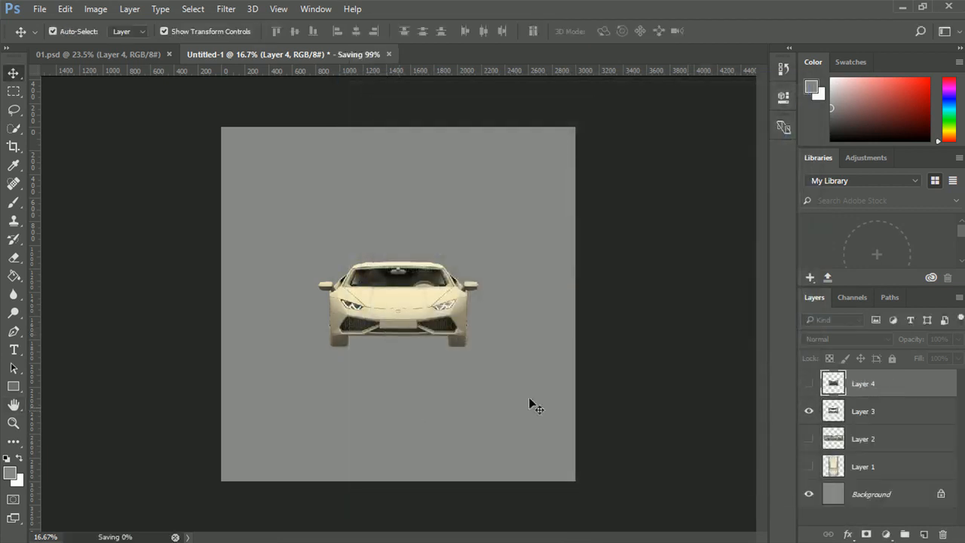
Step: Export only Layer 4's rear view as a maximum-quality JPEG, then return to 01.psd
left_click(54, 8)
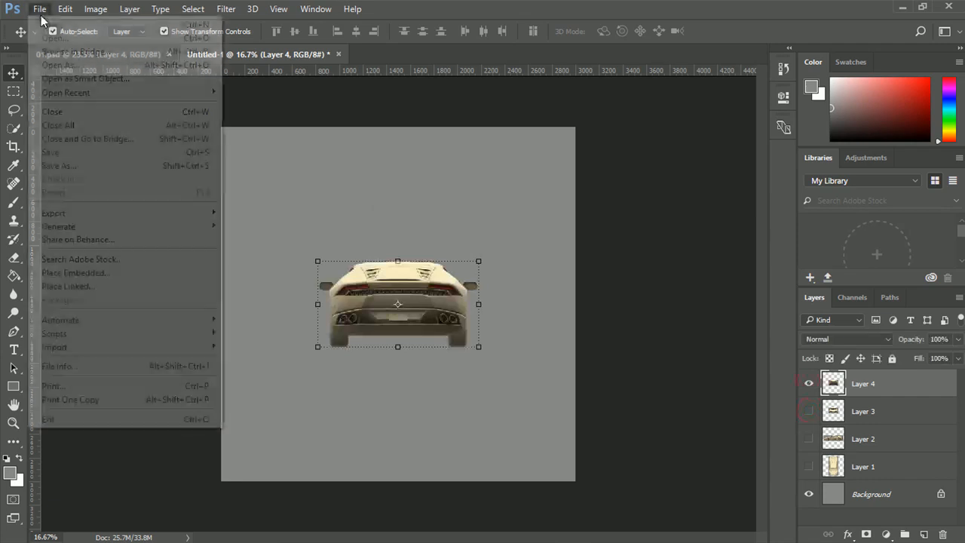
left_click(58, 166)
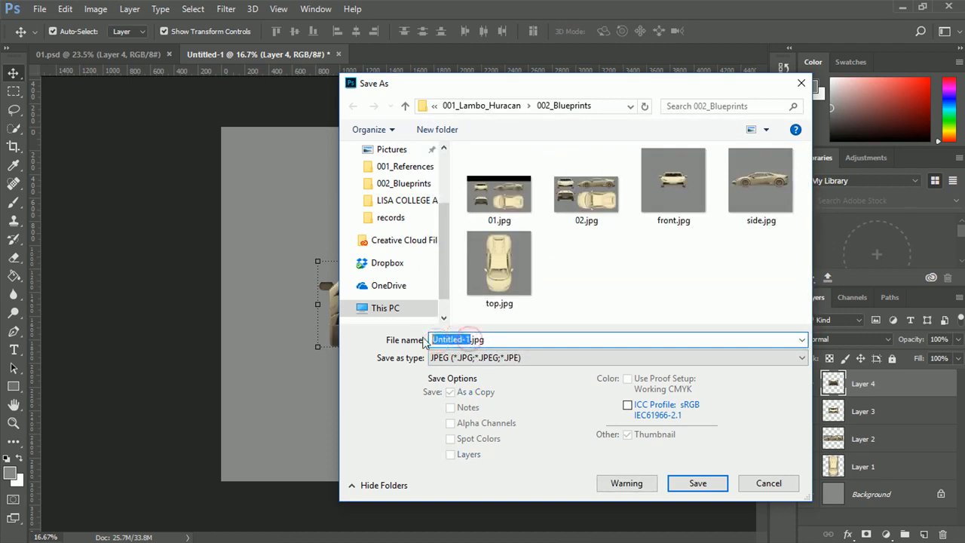
left_click(698, 483)
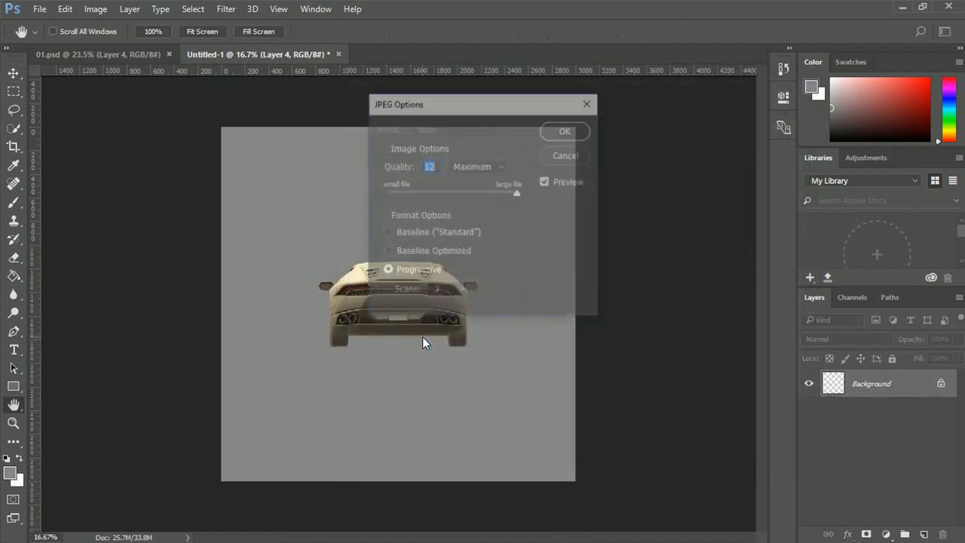
left_click(564, 131)
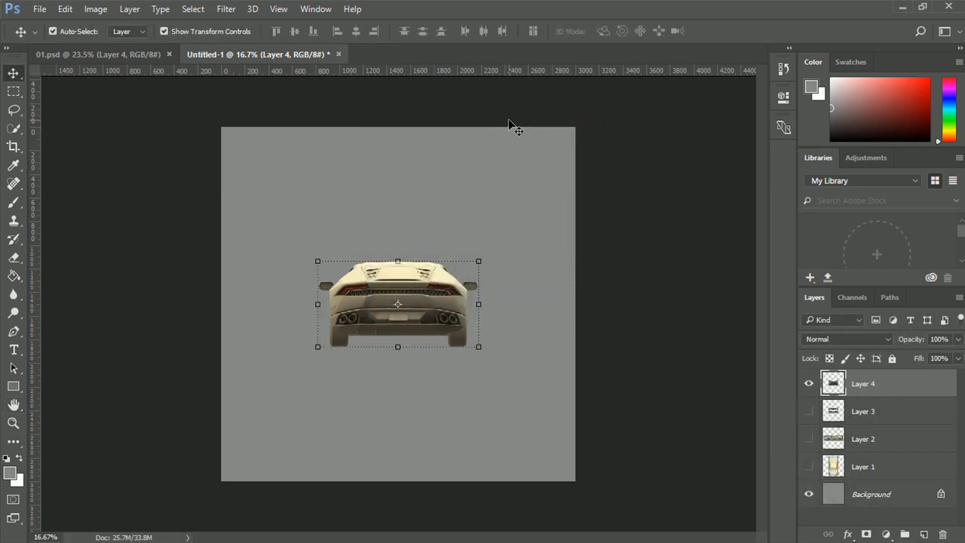
mouse_move(294, 98)
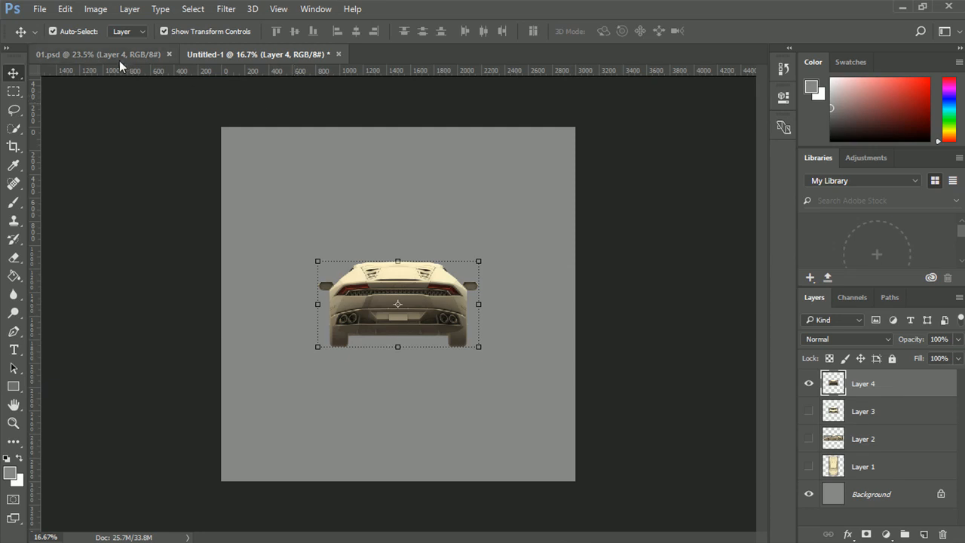
left_click(83, 54)
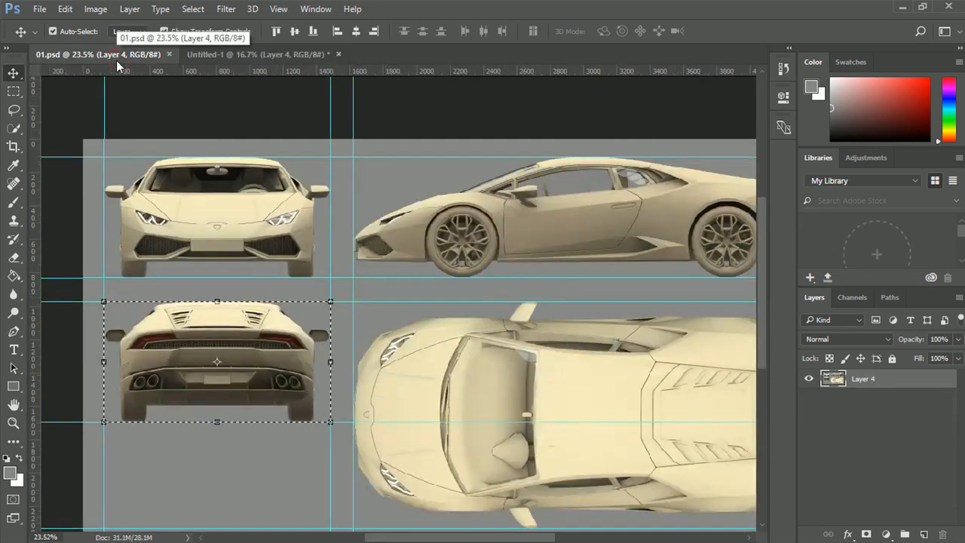